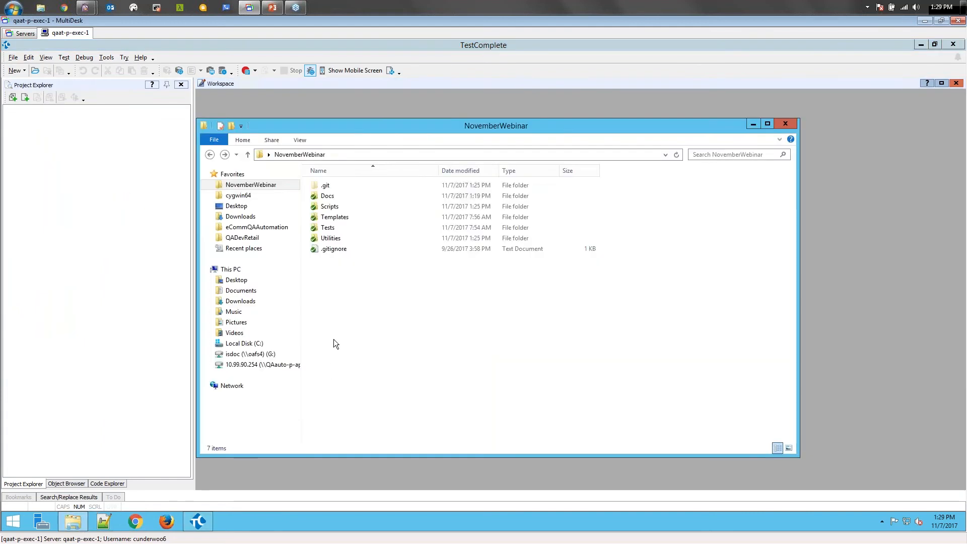
Step: Check out the Verifications3 branch of NovemberWebinar via TortoiseGit Switch/Checkout and dismiss the report
right_click(335, 343)
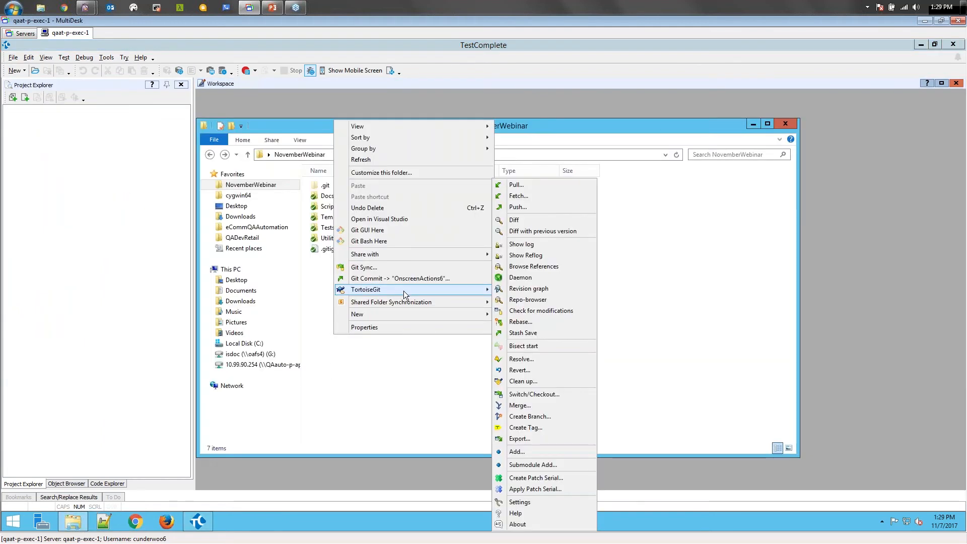
click(534, 394)
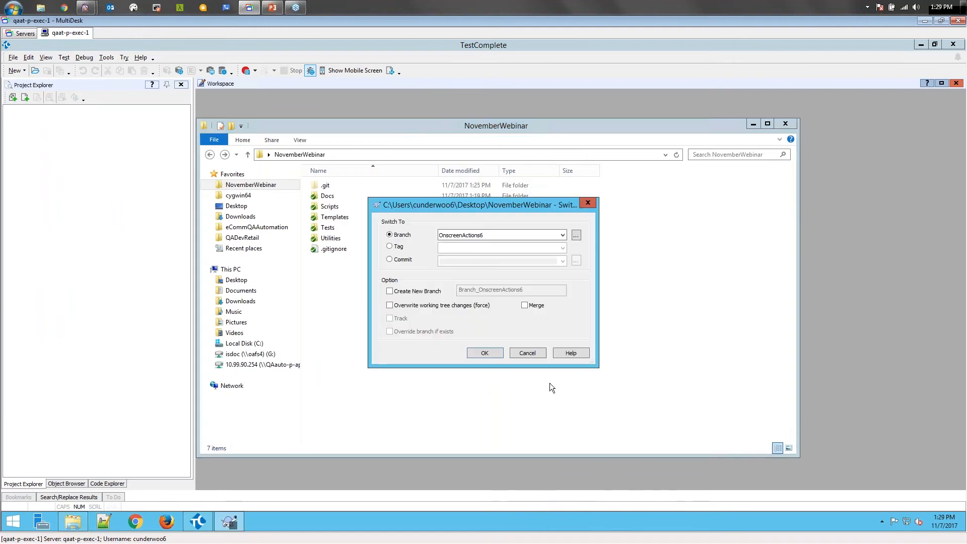
click(562, 235)
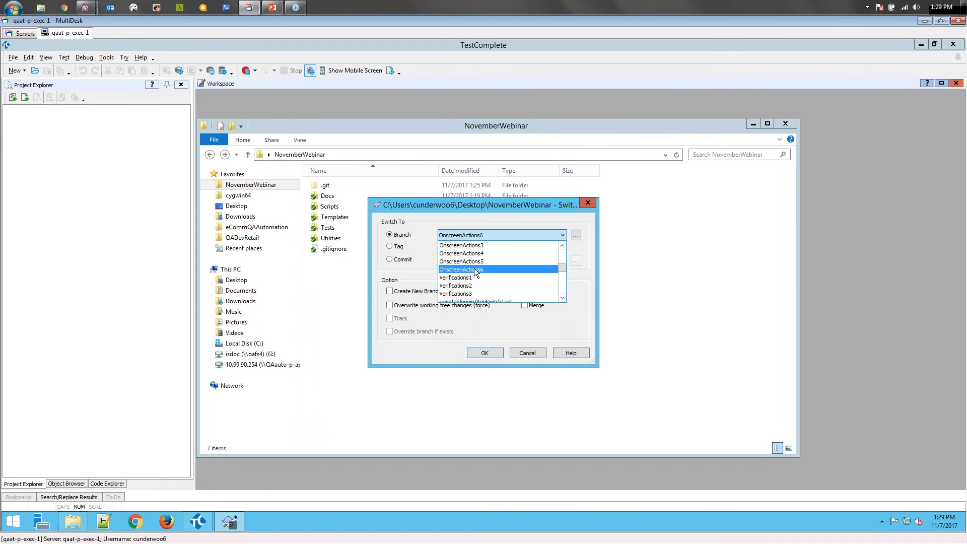
click(484, 353)
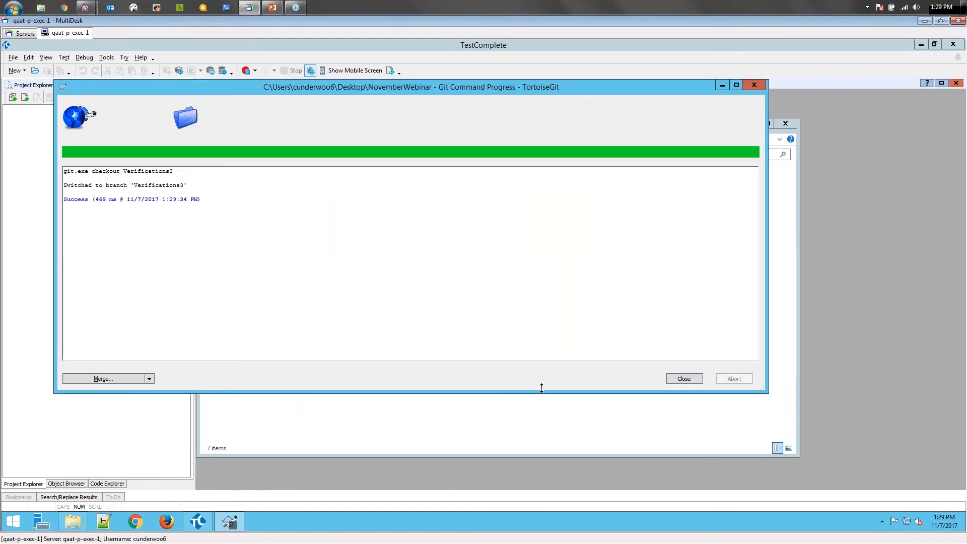
click(684, 378)
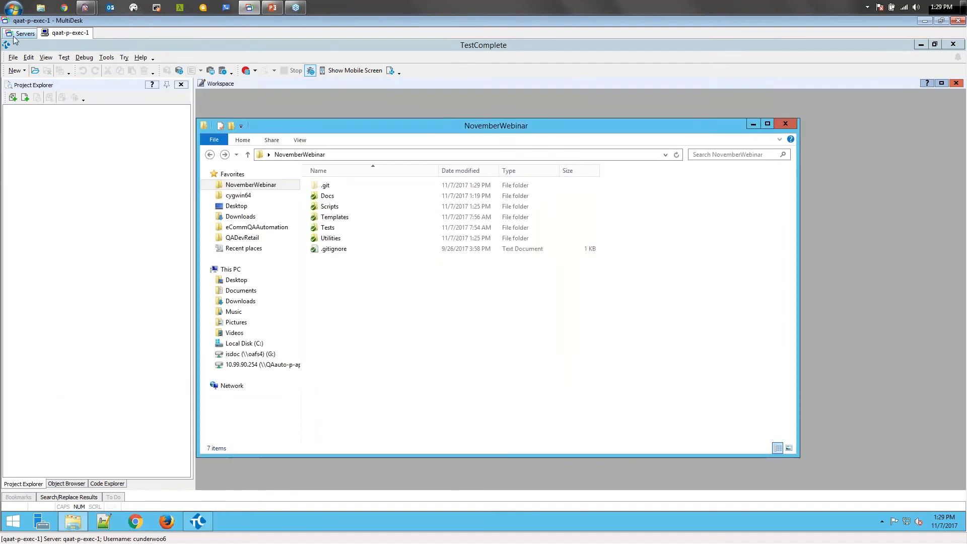
Step: Open the Scratch keyword test and the NOV_VERIFICATIONS script from Project Explorer
click(785, 123)
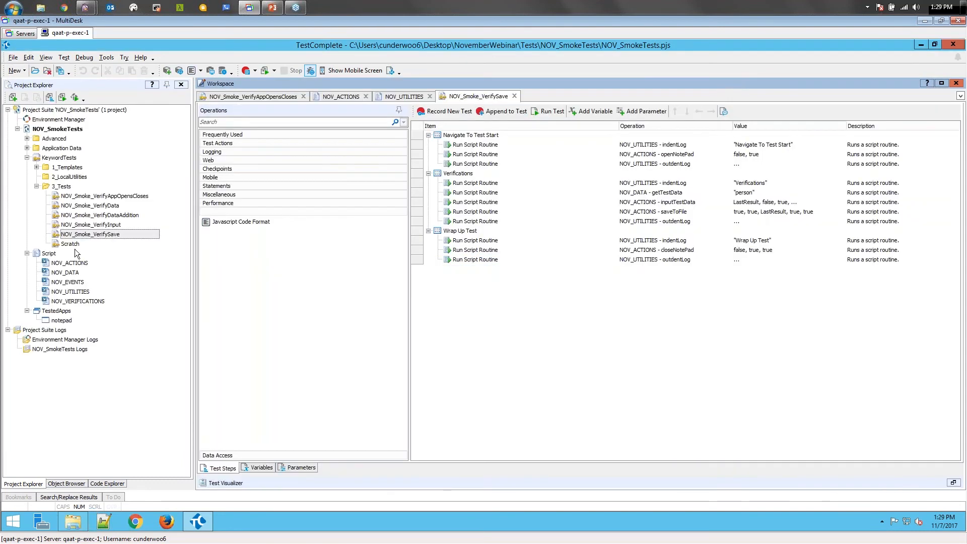
double_click(69, 243)
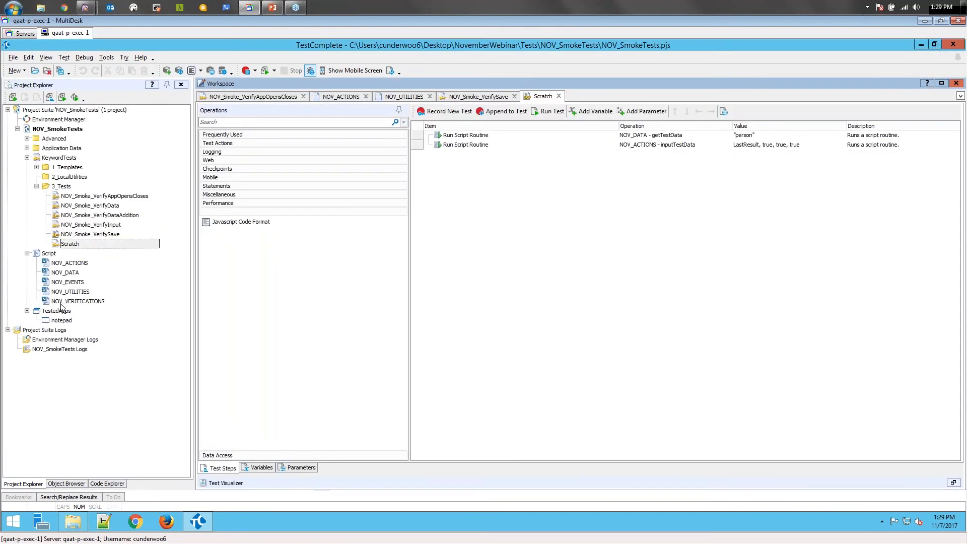
double_click(78, 301)
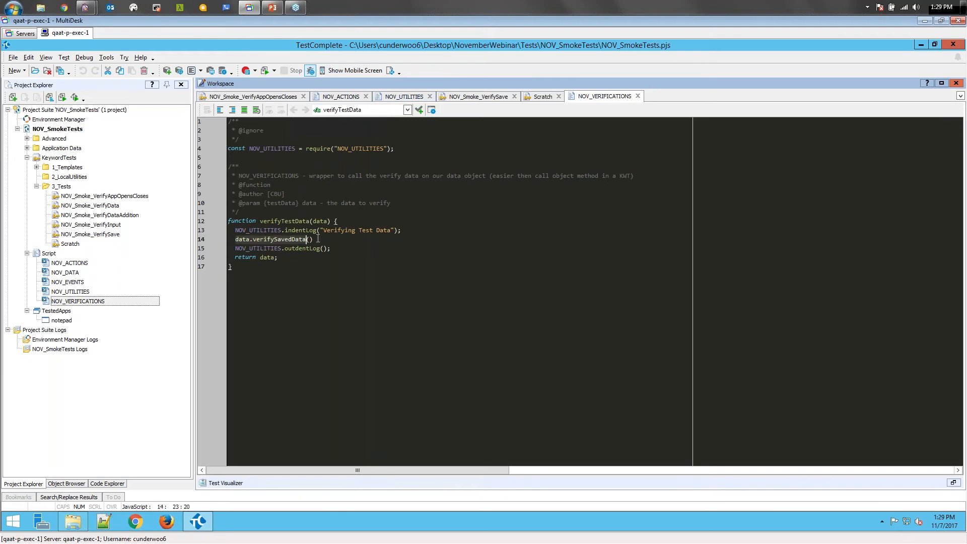
Step: Review the NOV_DATA script's testData class down to its verifySavedData method
click(313, 240)
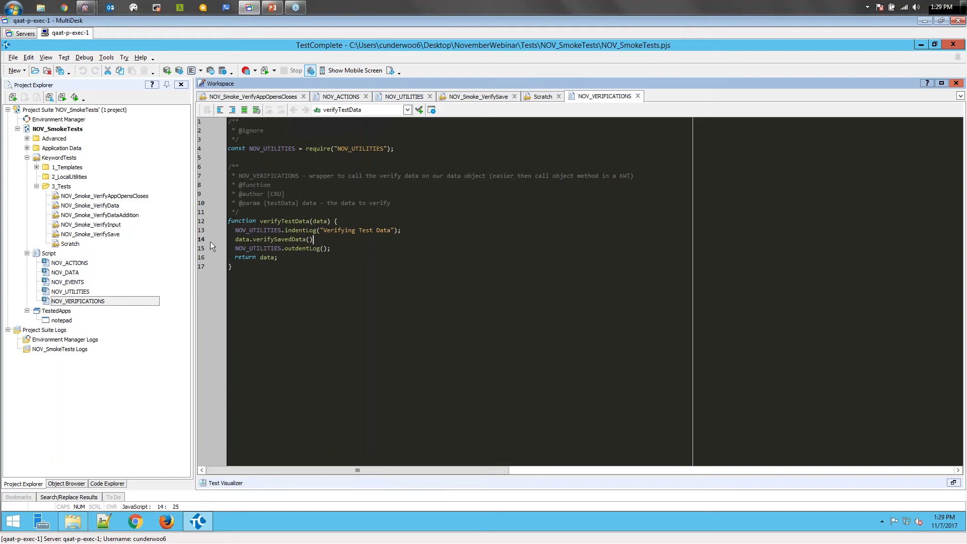
mouse_move(401, 97)
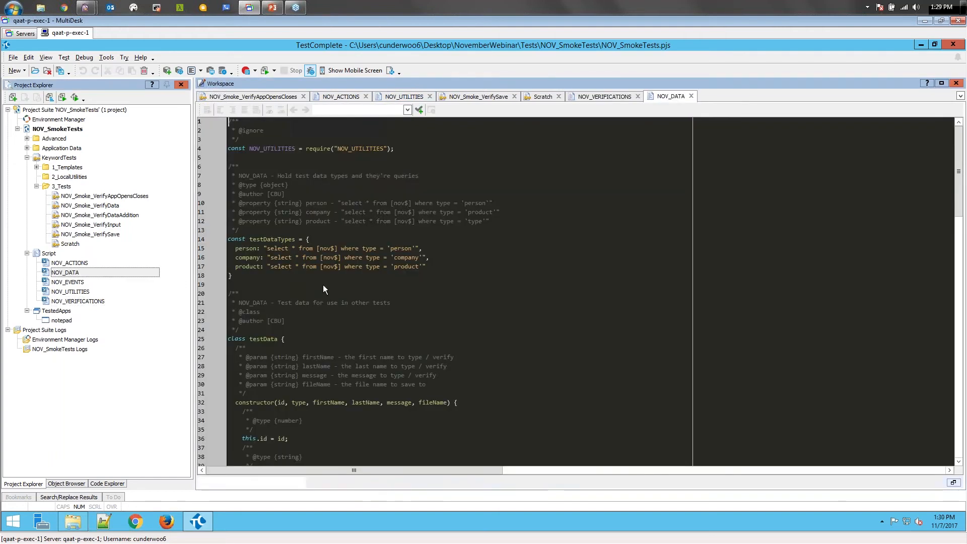
scroll(down, 3)
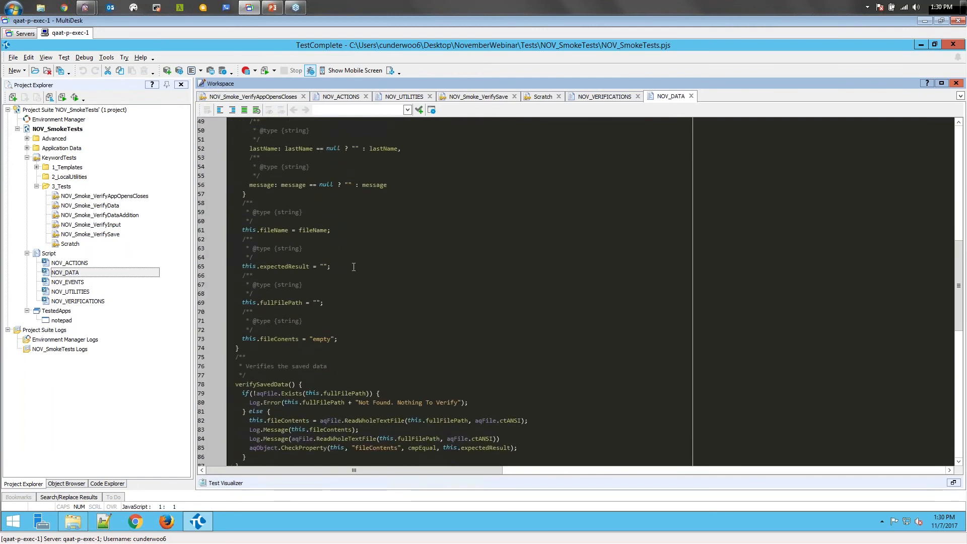
scroll(down, 3)
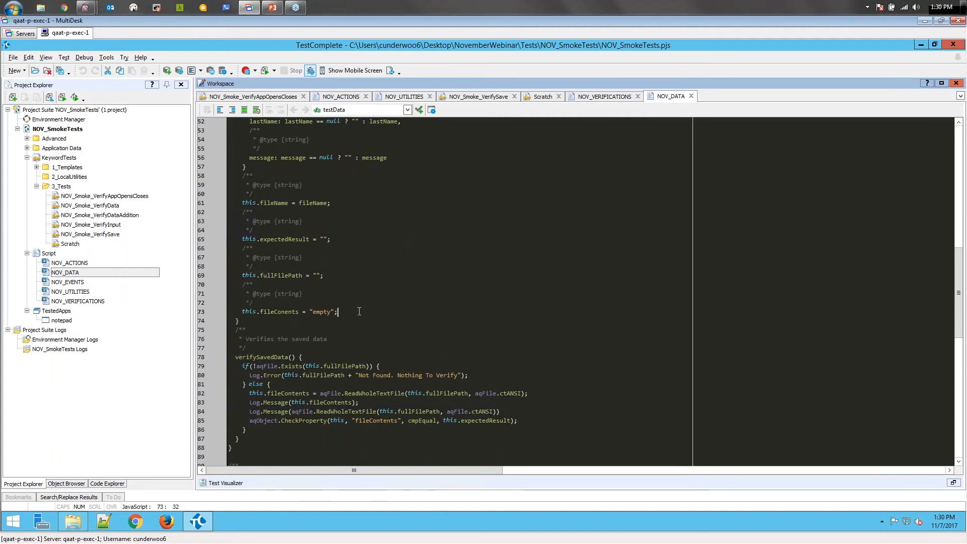
scroll(down, 3)
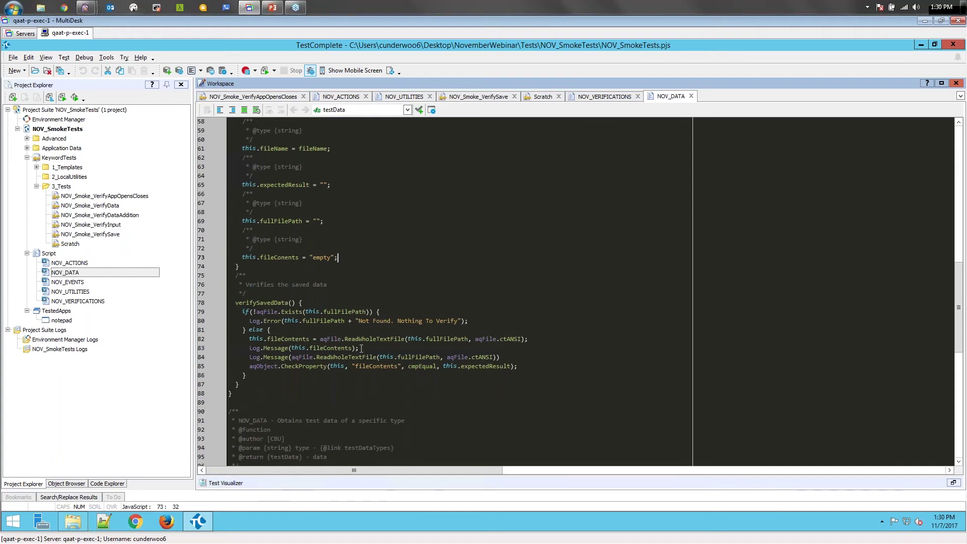
scroll(down, 3)
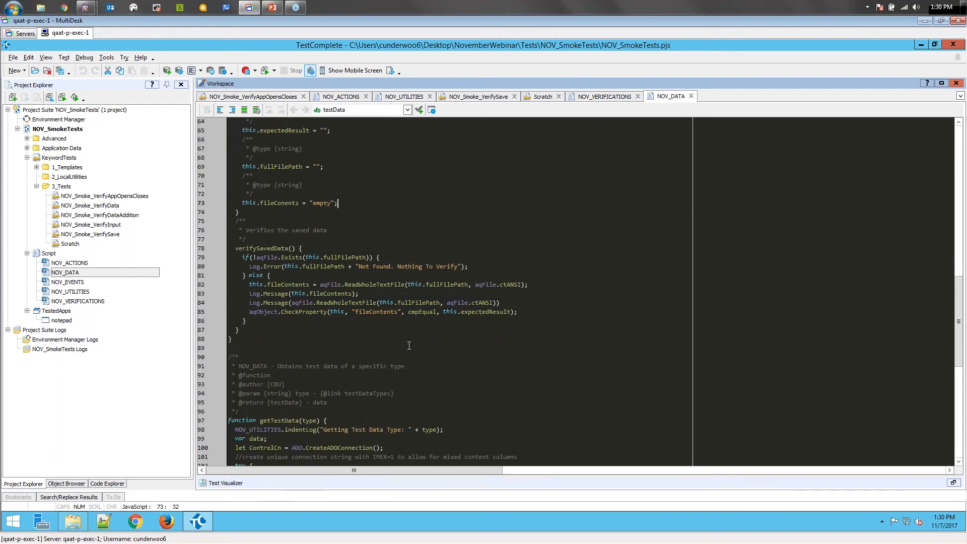
Step: Review the NOV_ACTIONS script's routines down to saveToFile, then return to the Scratch test
click(69, 262)
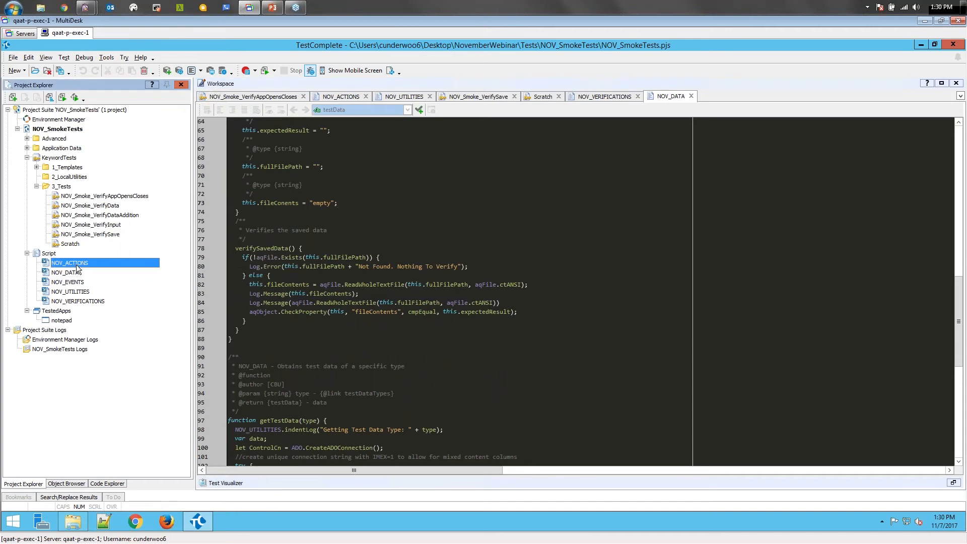
click(340, 97)
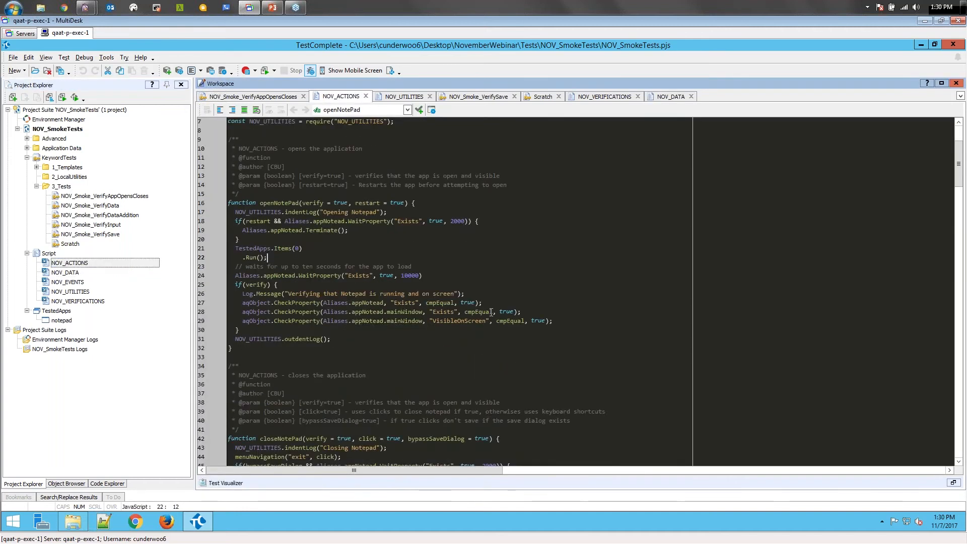
scroll(down, 3)
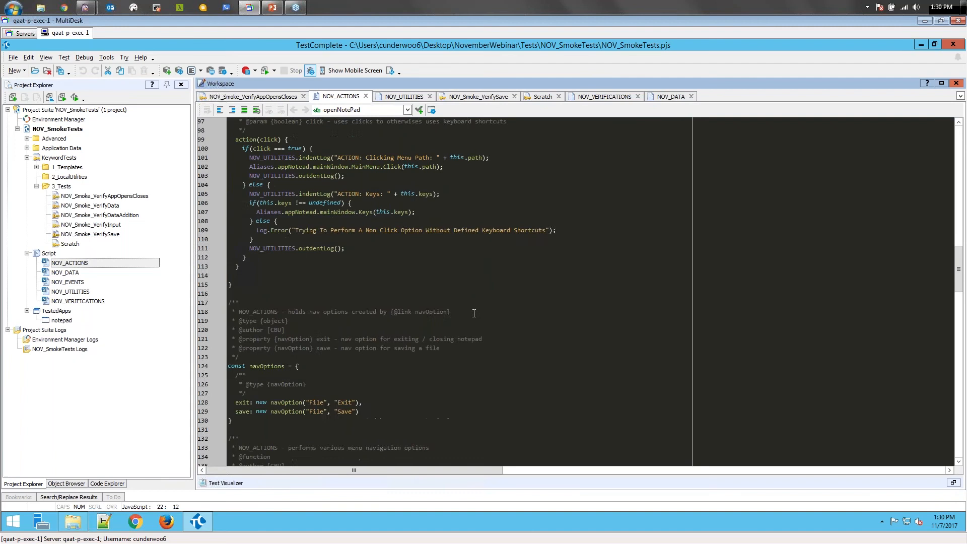
scroll(down, 3)
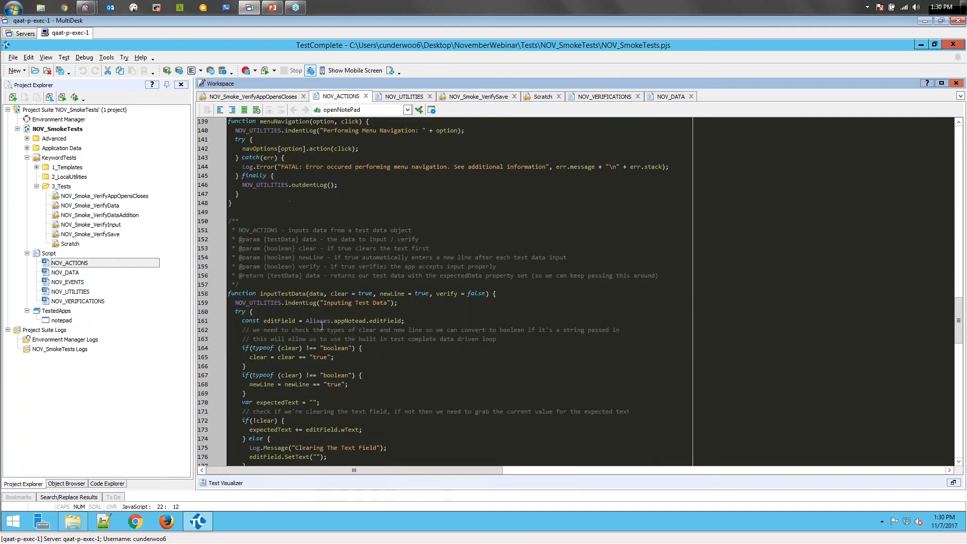
scroll(down, 3)
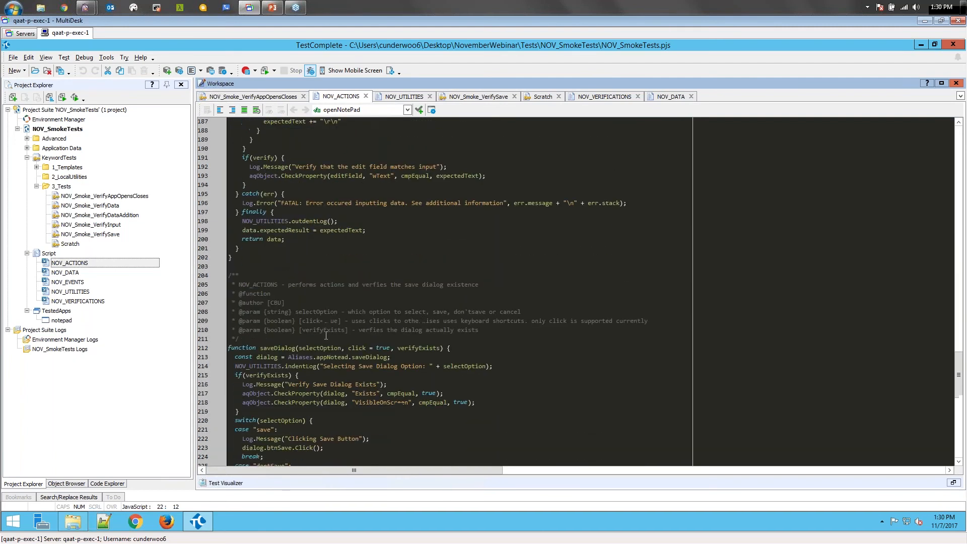
scroll(down, 3)
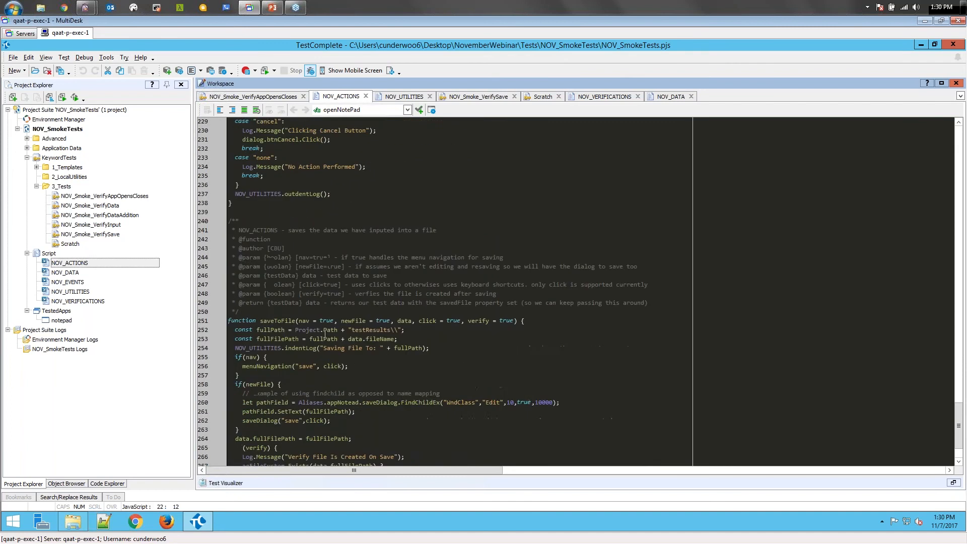
scroll(down, 3)
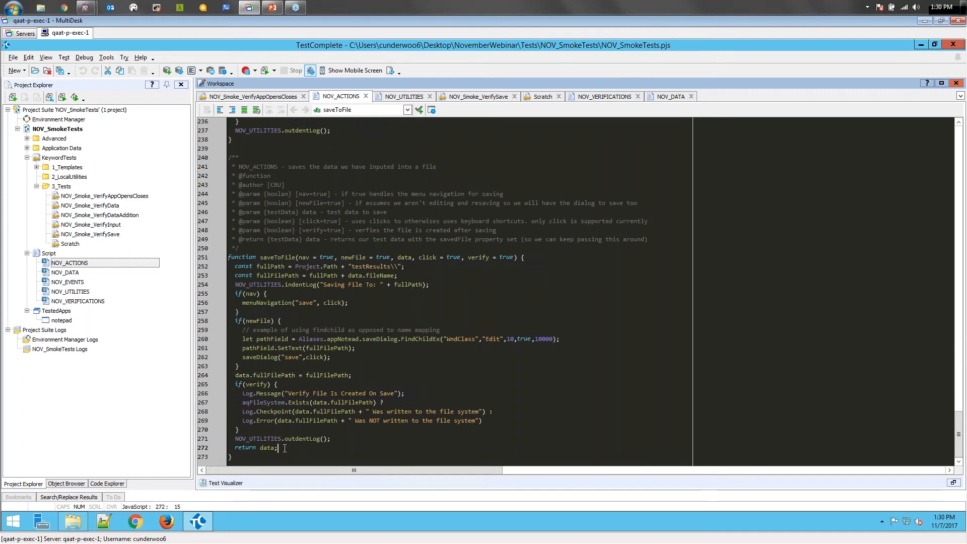
click(543, 97)
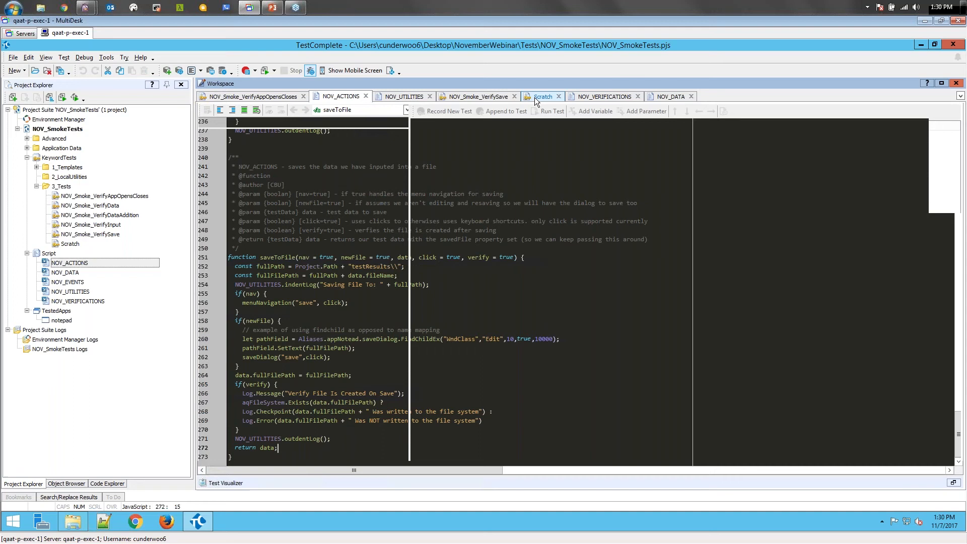
Step: Add Run Script Routine steps for NOV_ACTIONS openNotePad and NOV_DATA getTestData to the Scratch test
click(543, 97)
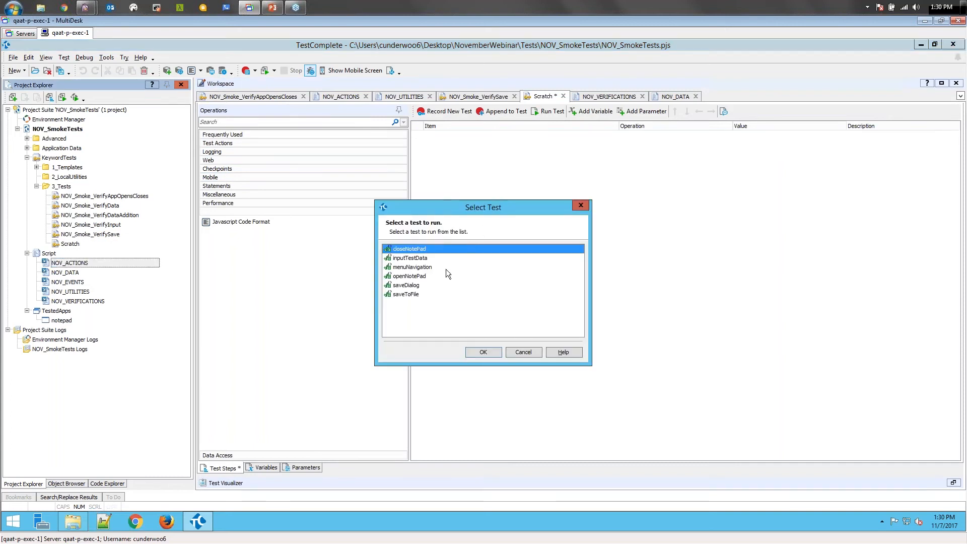
click(484, 353)
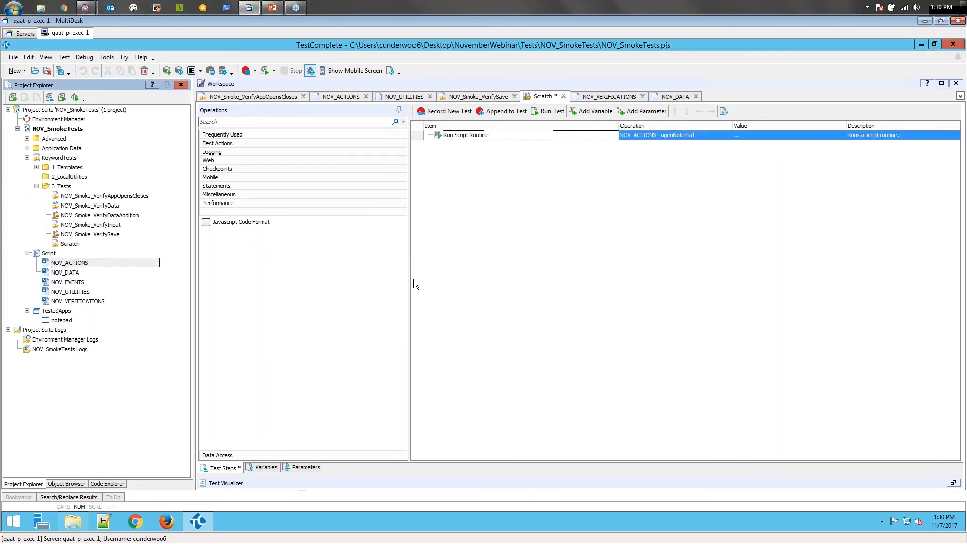
click(64, 272)
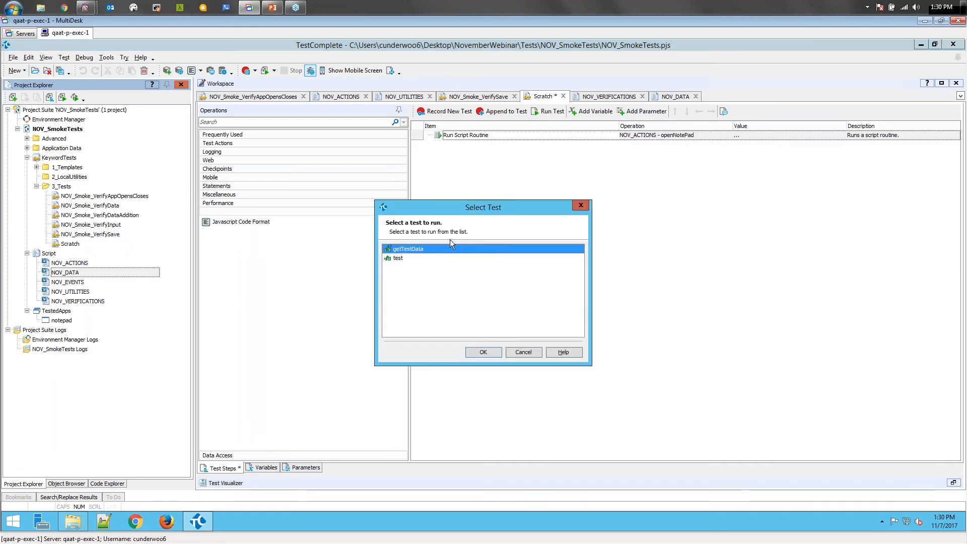
click(483, 352)
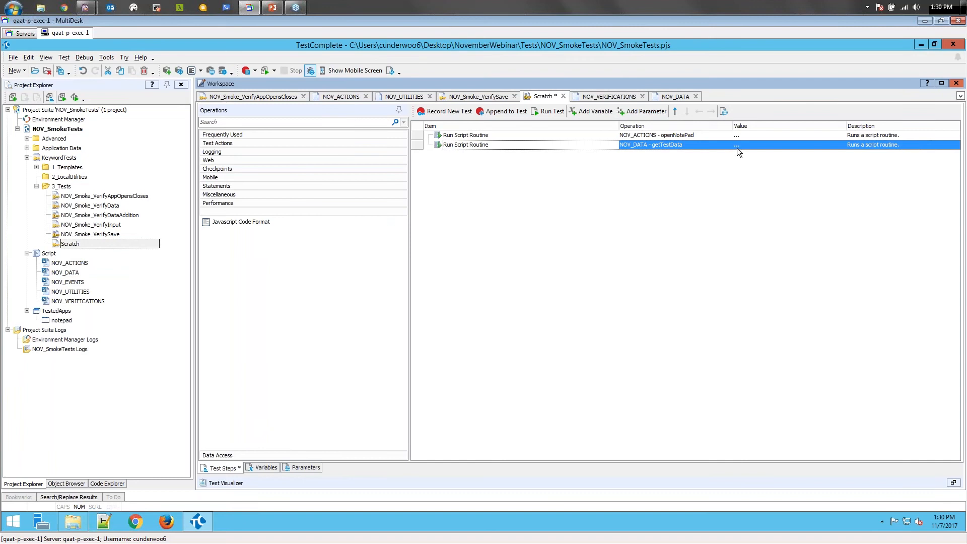
Step: Set the getTestData step's type parameter to the string value company
click(736, 145)
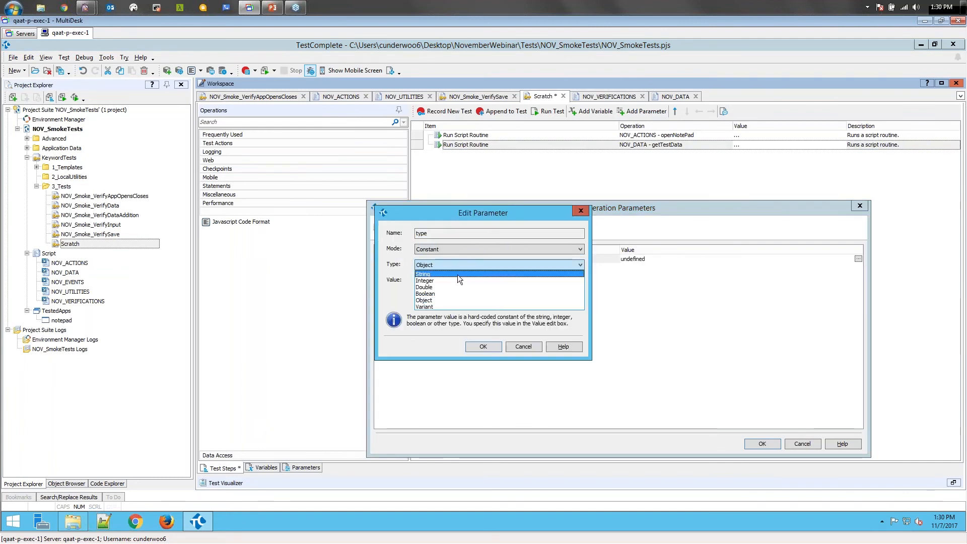
click(423, 274)
text(company)
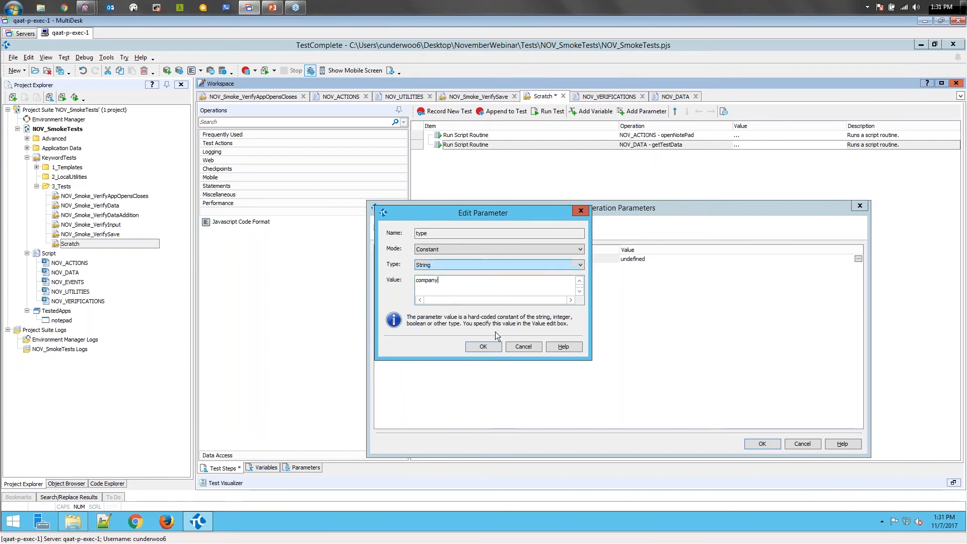
click(483, 346)
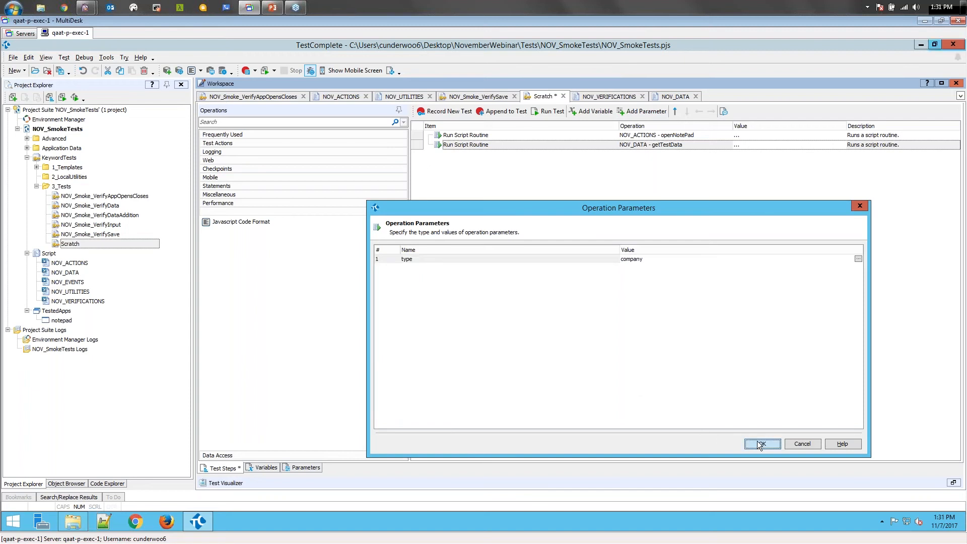
click(762, 443)
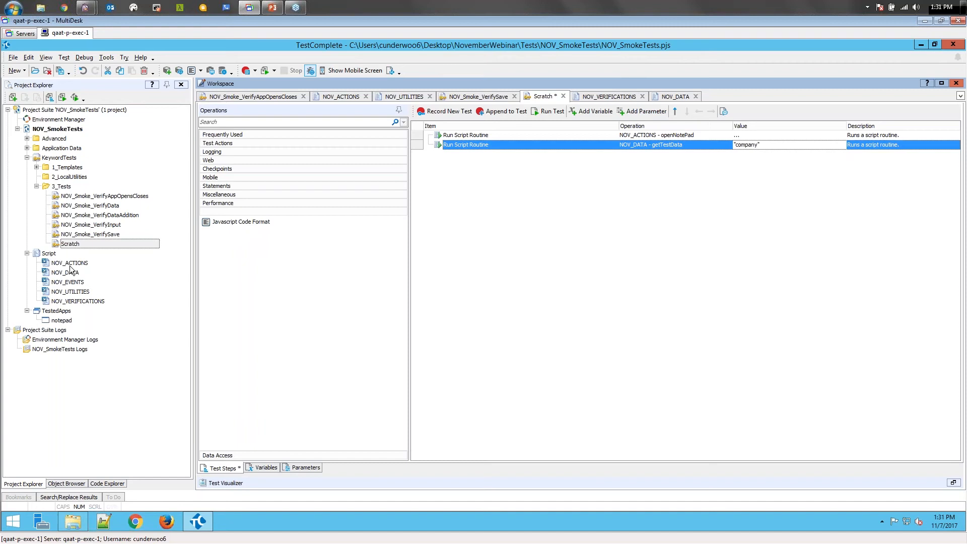
Step: Add a NOV_ACTIONS inputTestData step with its data parameter set to Last Operation Result
click(69, 261)
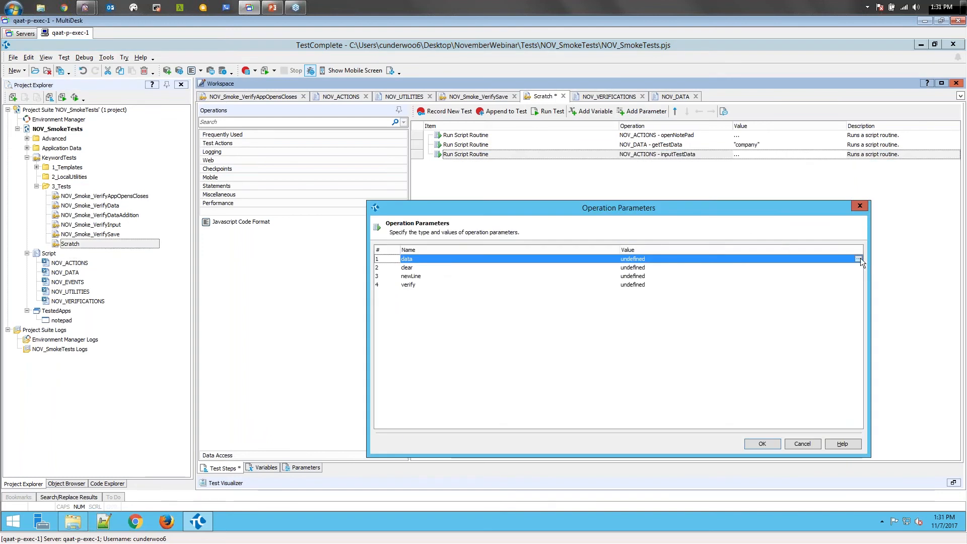
click(858, 259)
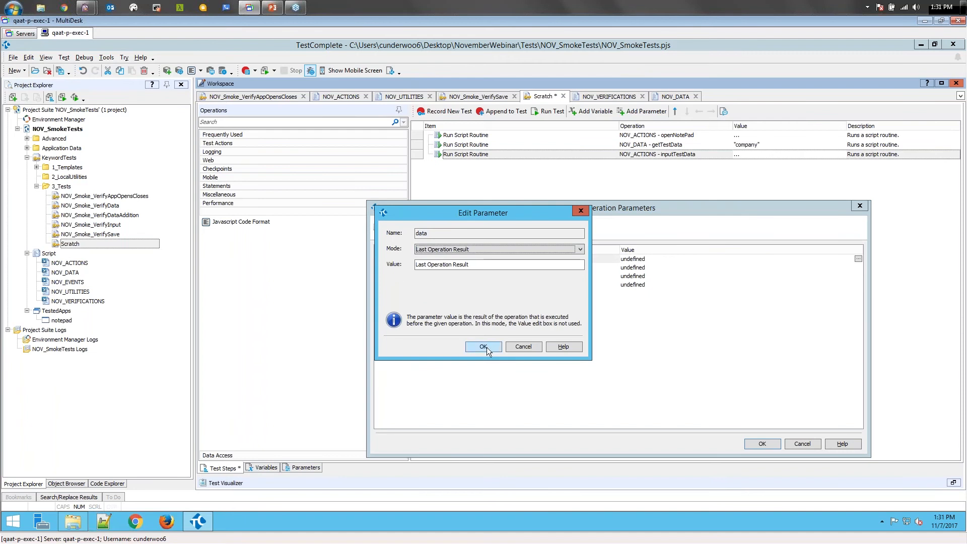
click(484, 347)
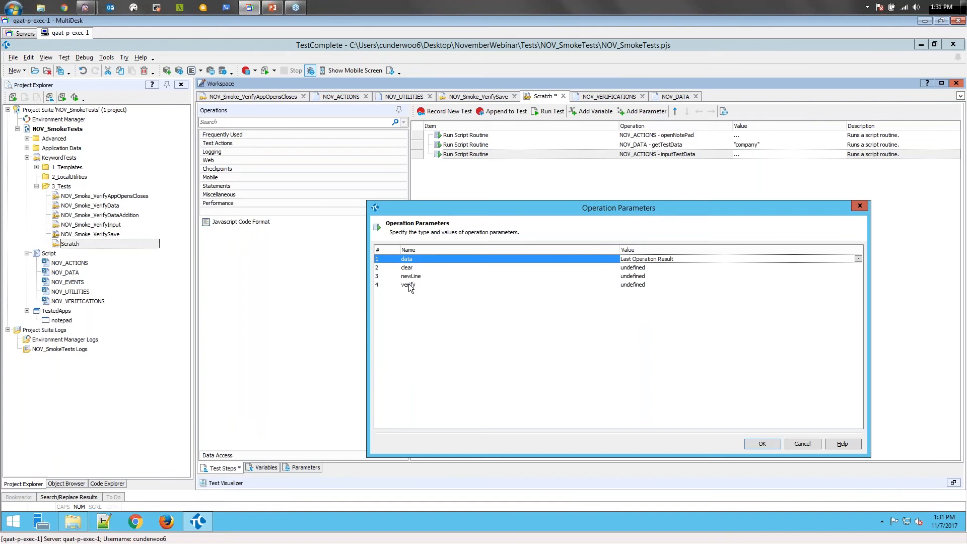
Step: Set the inputTestData step's clear and verify parameters to Boolean True and apply
click(408, 284)
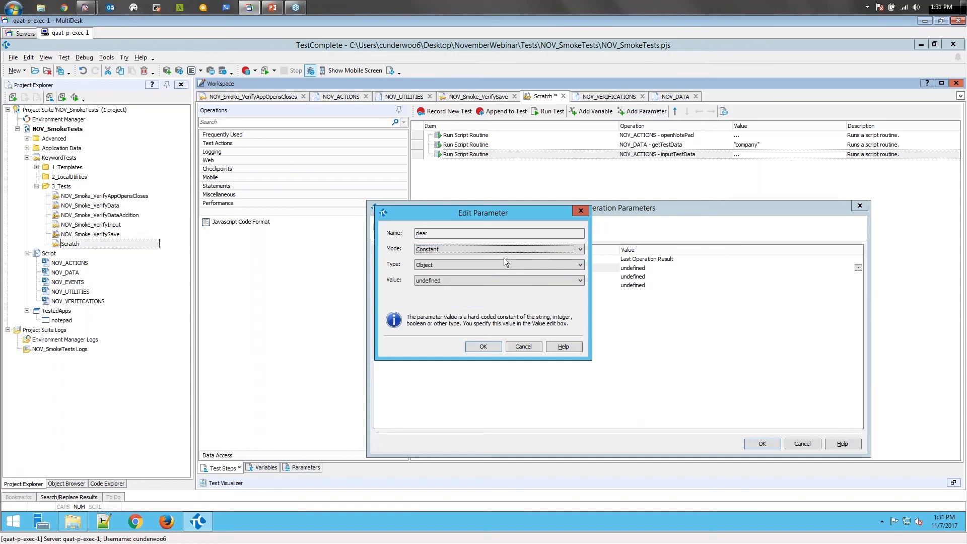
click(579, 263)
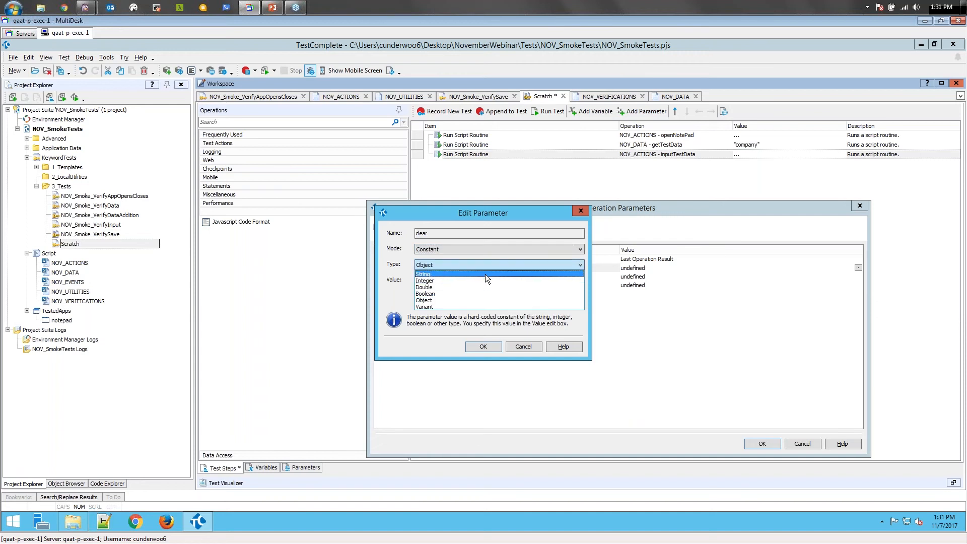
click(425, 294)
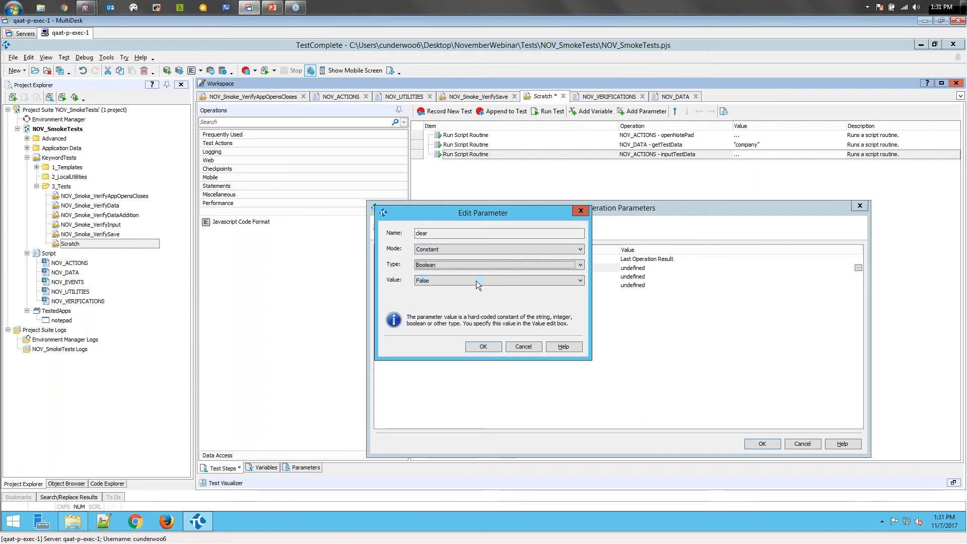
click(483, 346)
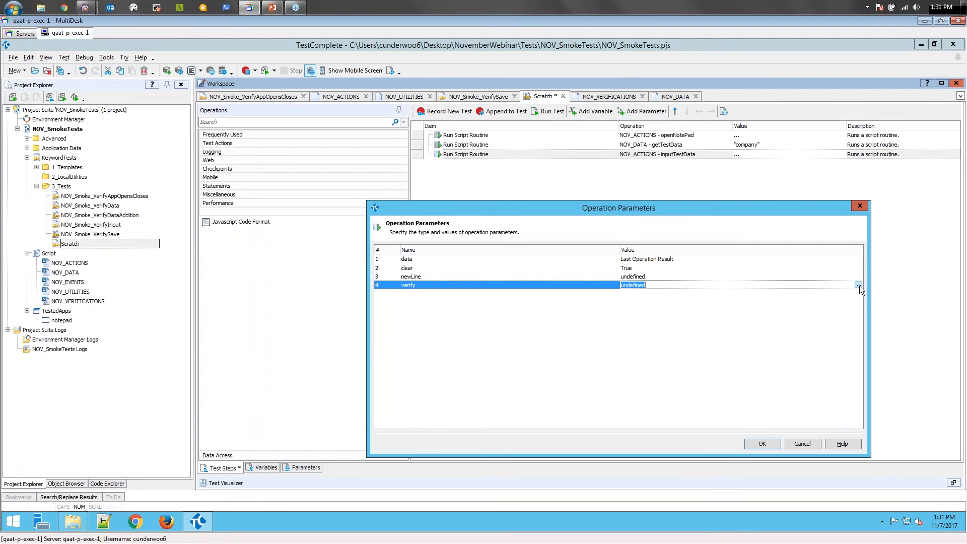
click(858, 286)
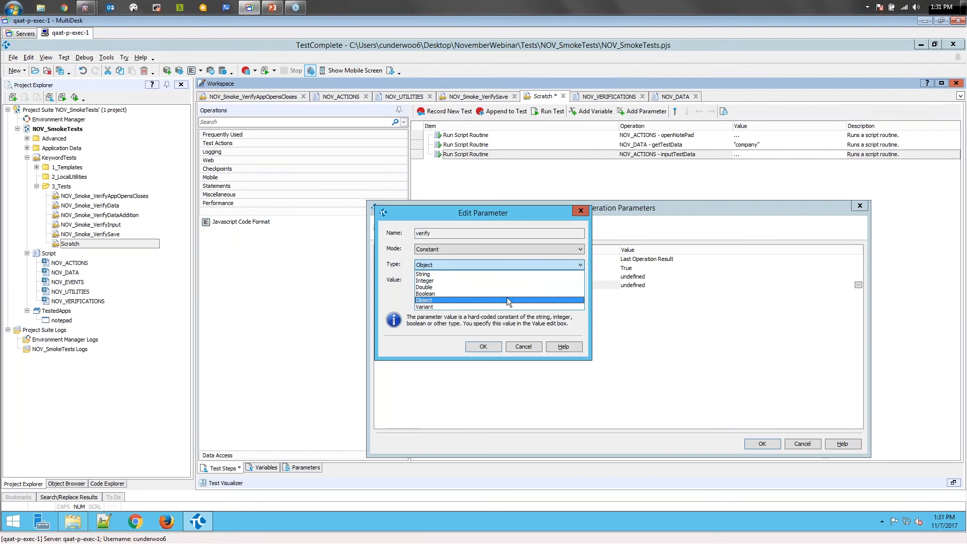
click(438, 294)
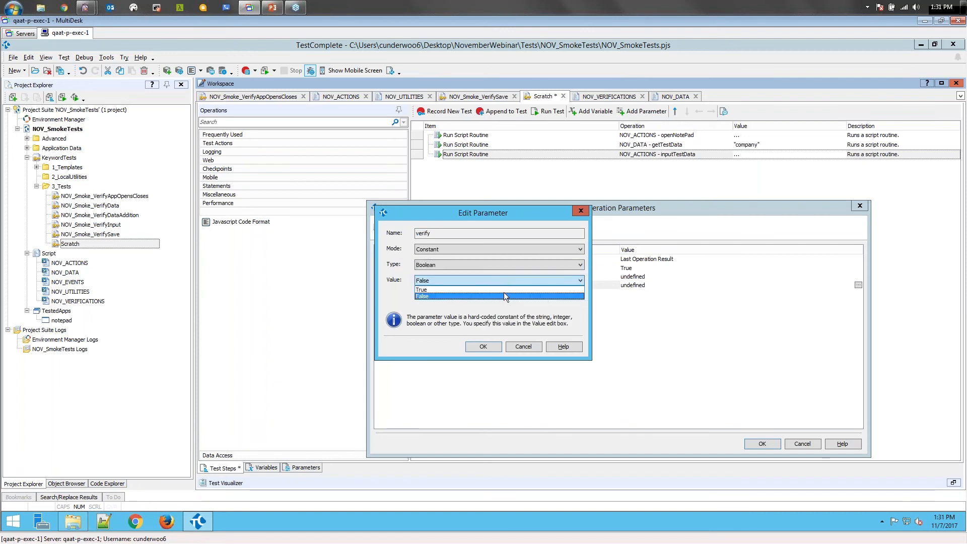
click(421, 290)
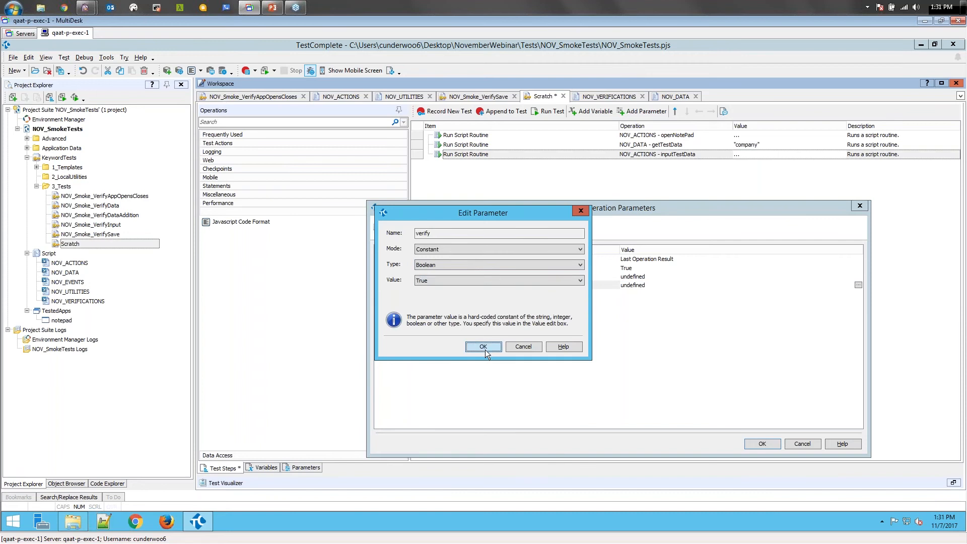
click(484, 346)
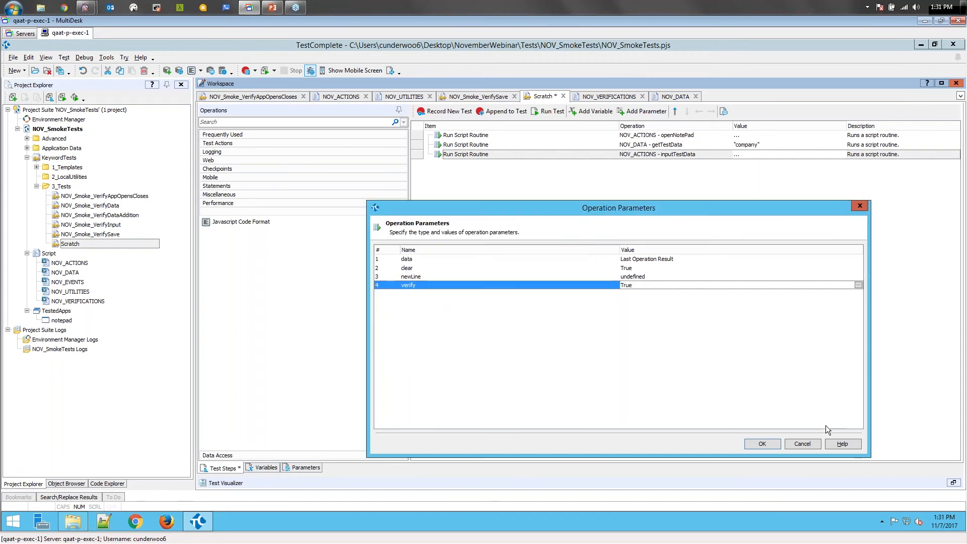
click(762, 443)
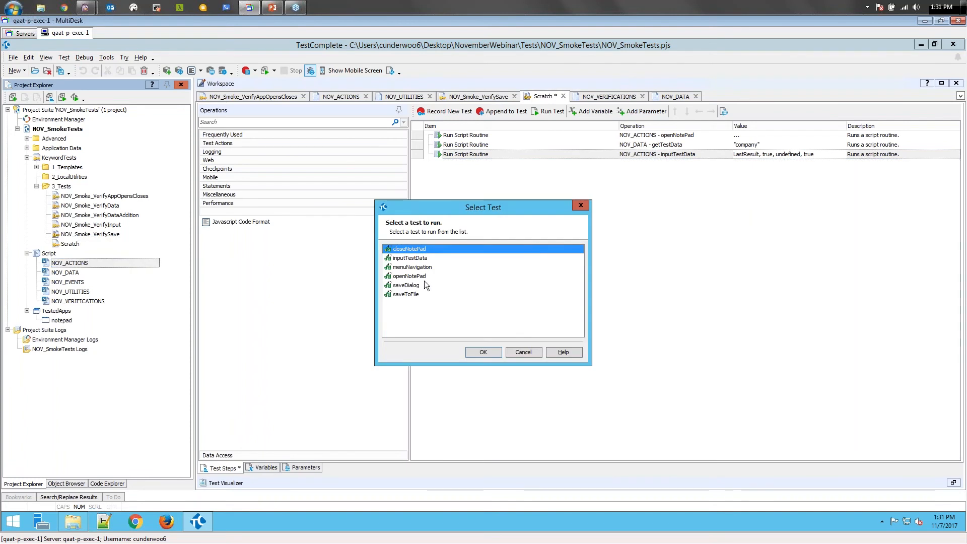
Step: Add a NOV_ACTIONS menuNavigation step to the Scratch test
click(413, 267)
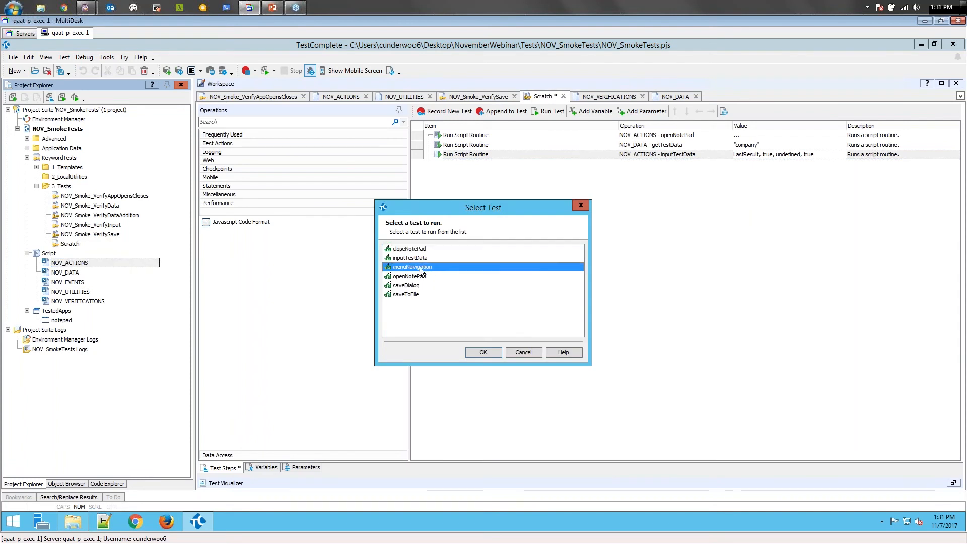
click(484, 352)
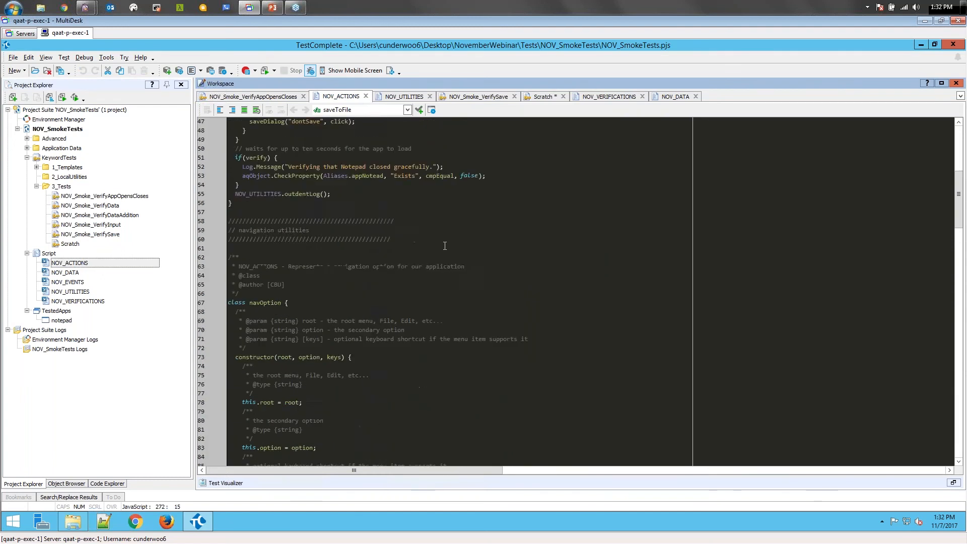
scroll(down, 3)
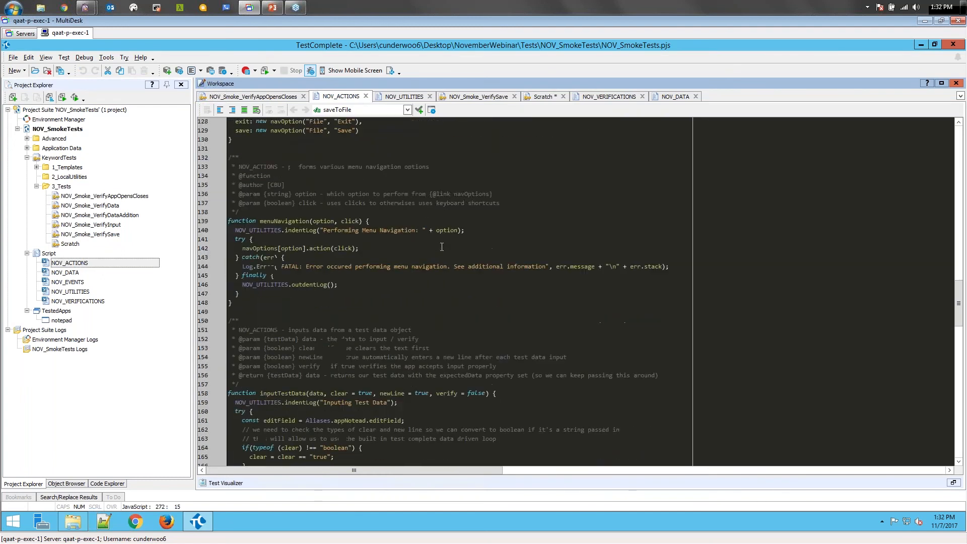
scroll(down, 3)
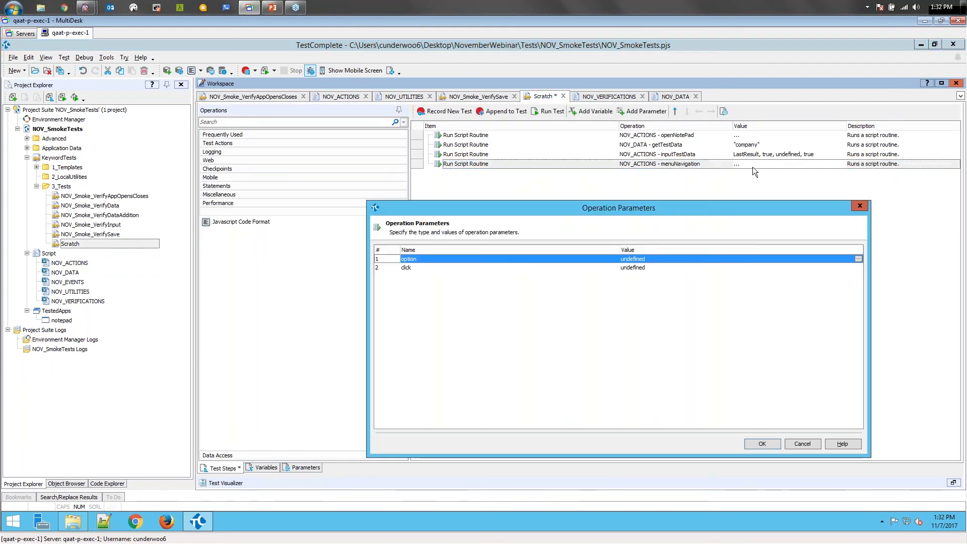
Step: Set the menuNavigation step's option parameter to the string exit and click to Boolean True
click(633, 258)
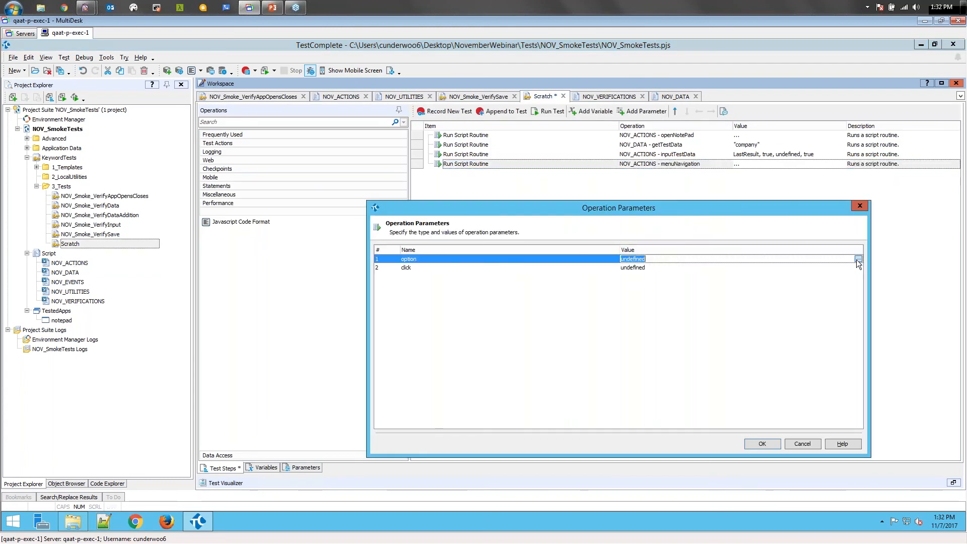
click(858, 259)
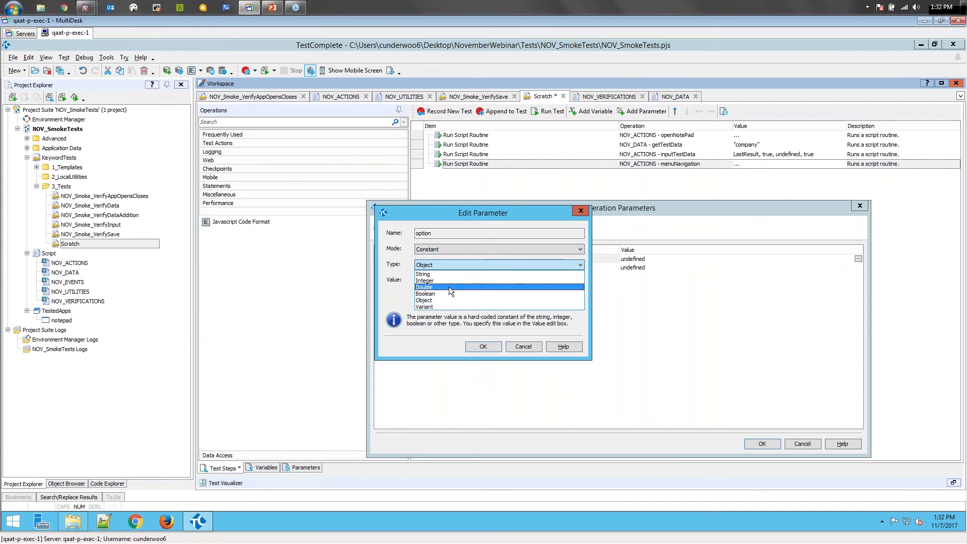
click(423, 274)
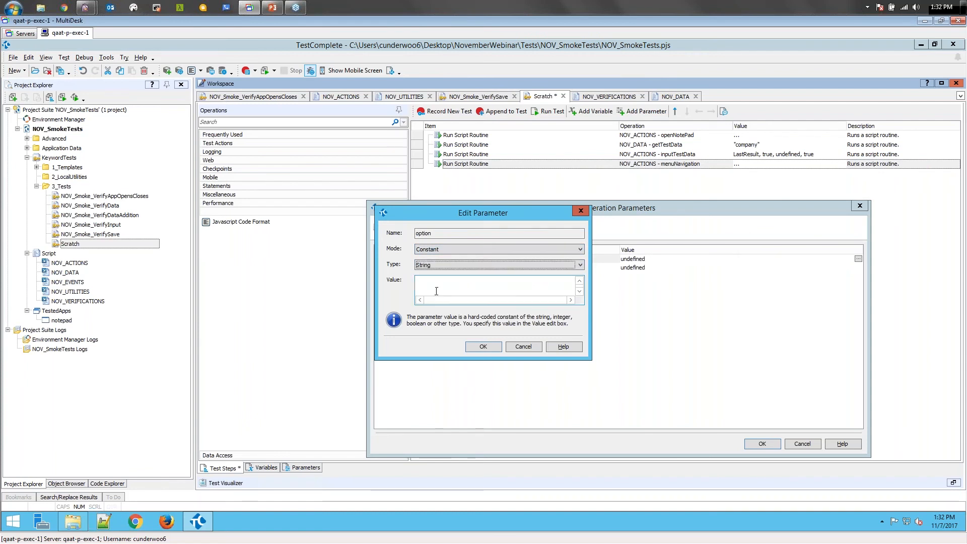
text(exit)
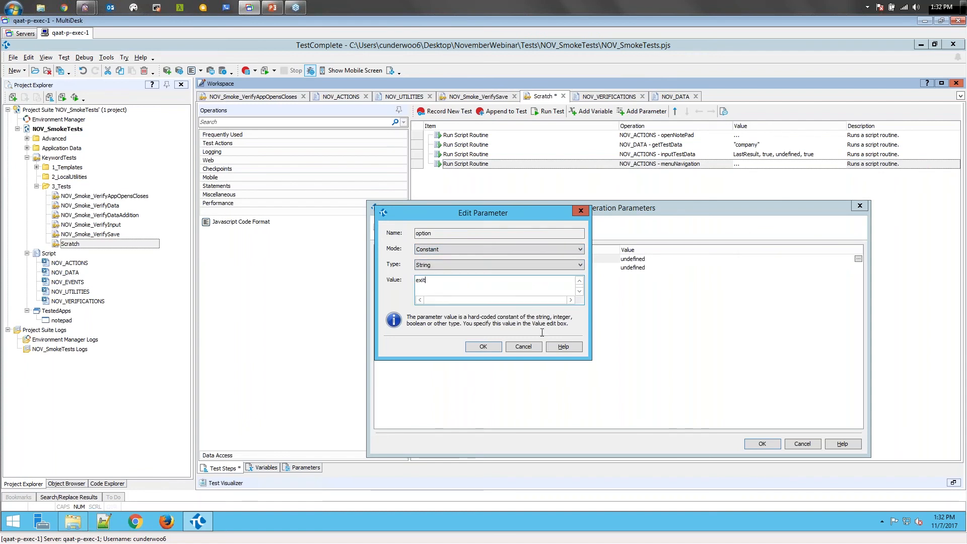
click(483, 347)
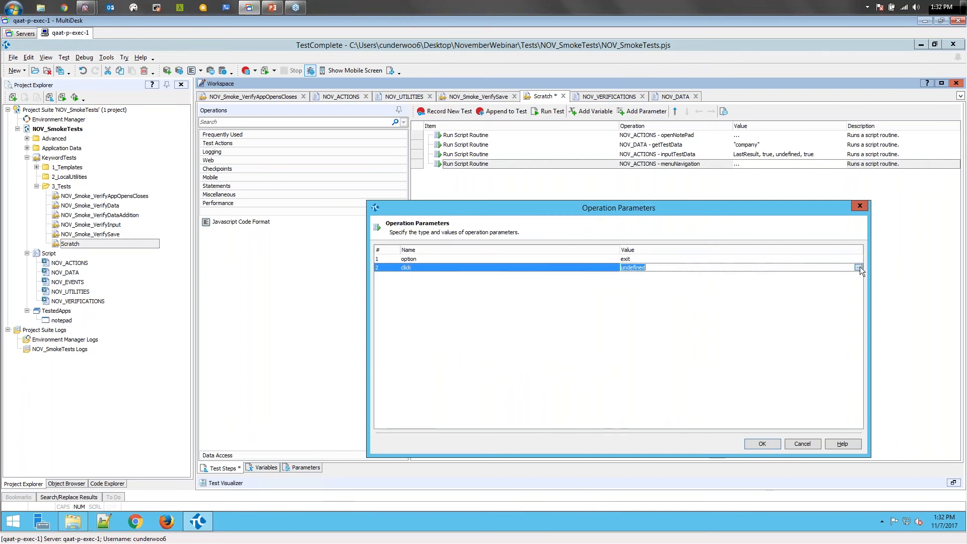
click(858, 268)
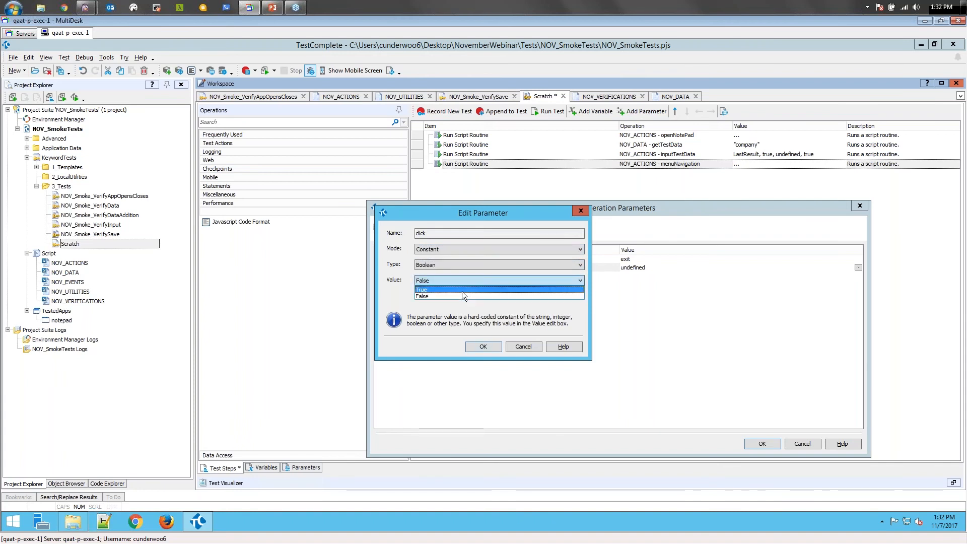
click(421, 289)
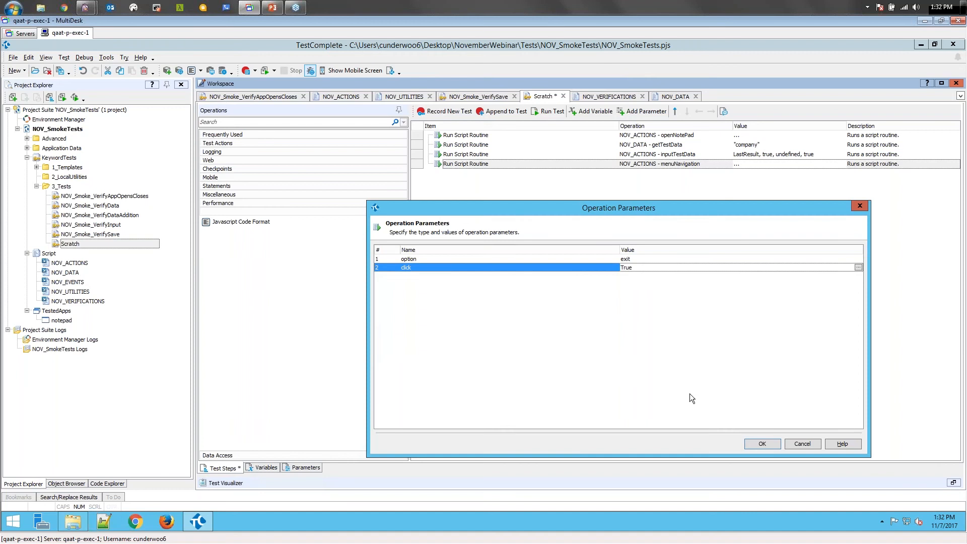
click(761, 443)
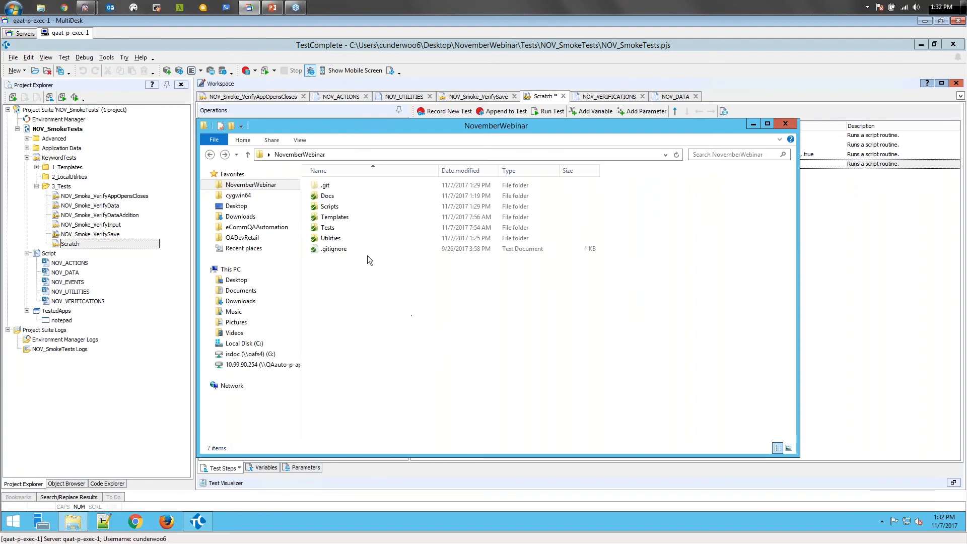
Step: Open Utilities > doc and launch index.html to view the generated API documentation in Firefox
click(330, 237)
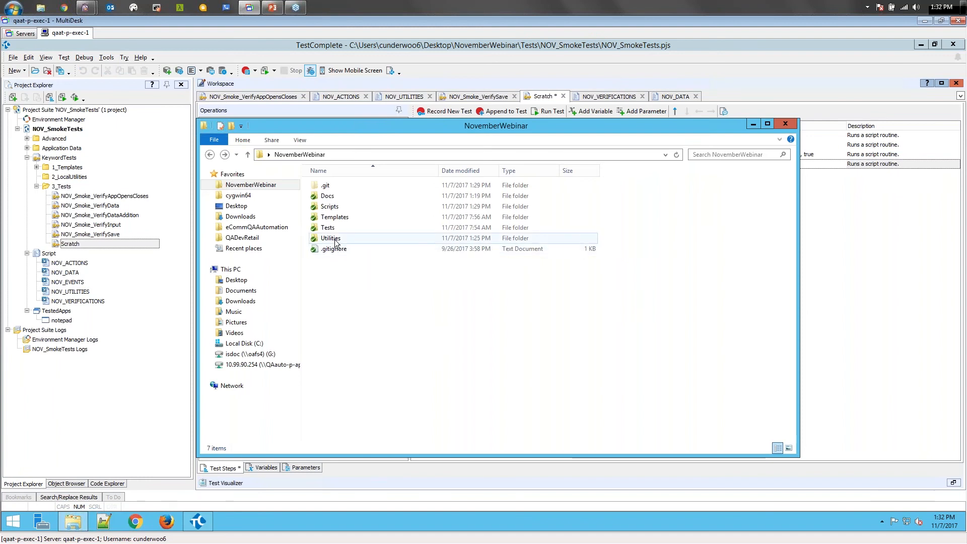
double_click(330, 238)
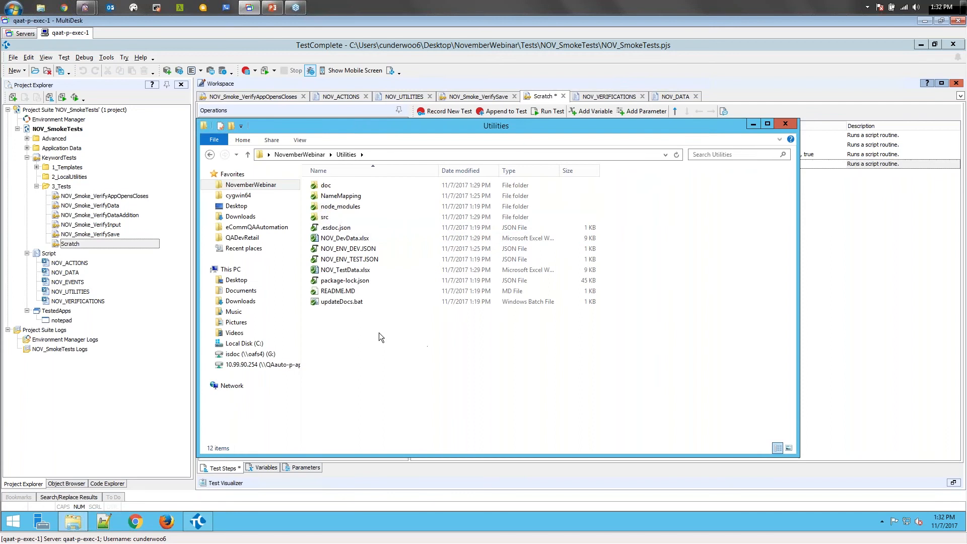
mouse_move(368, 343)
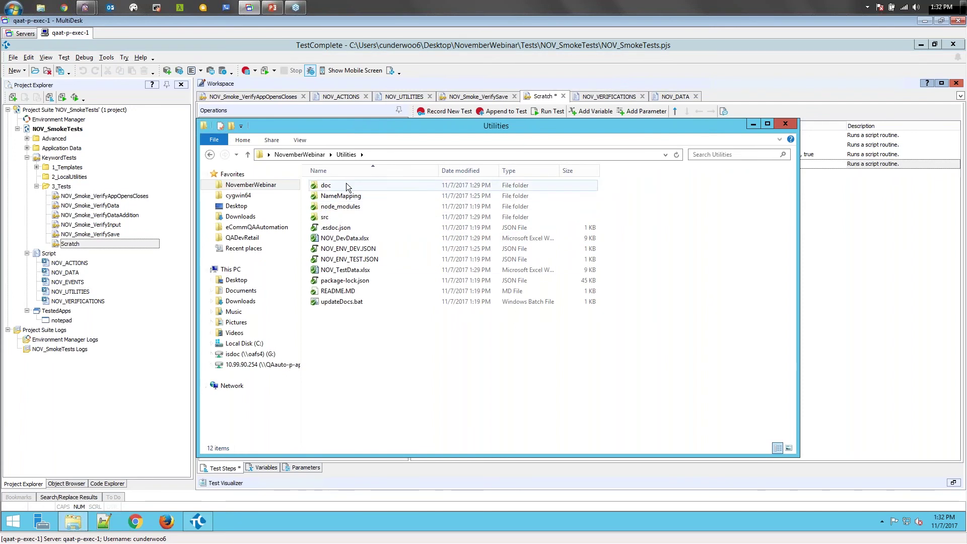
mouse_move(344, 187)
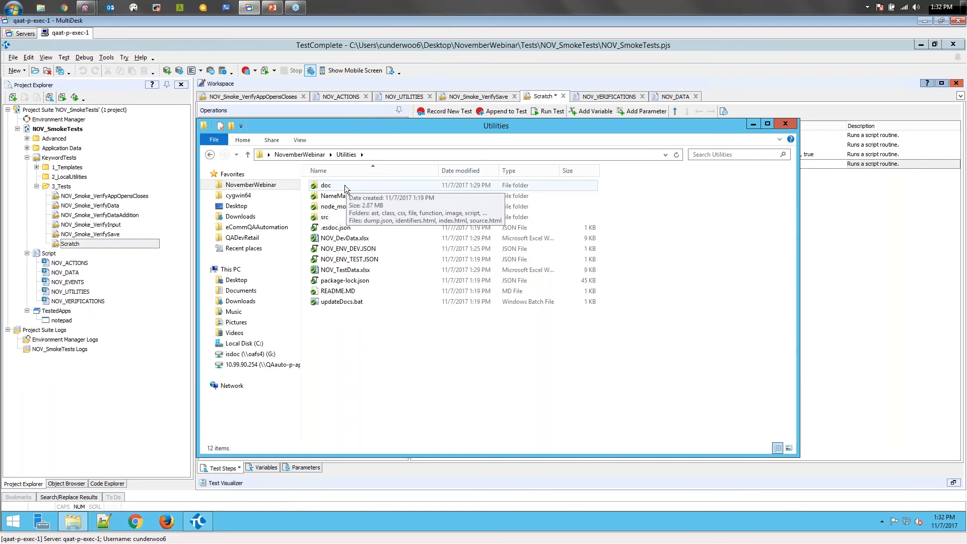
click(325, 185)
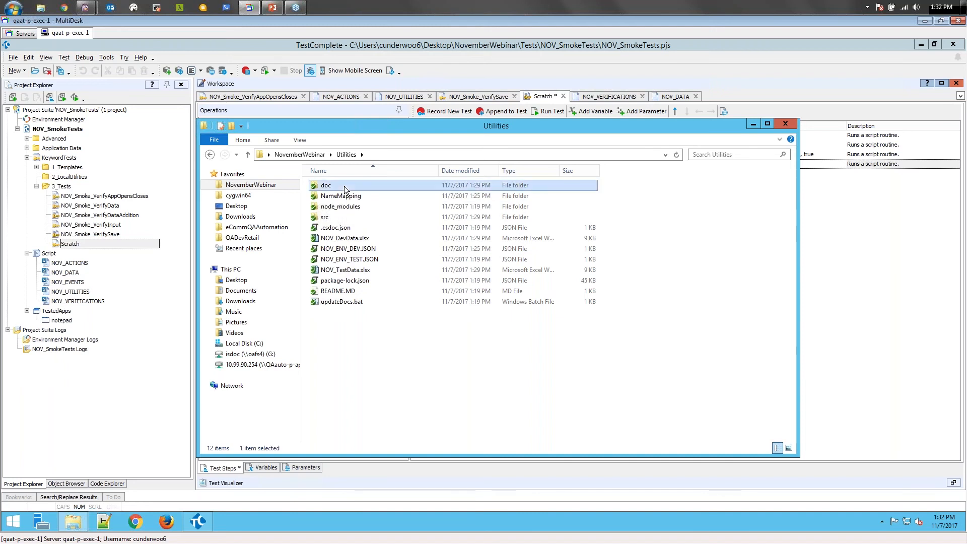
double_click(326, 185)
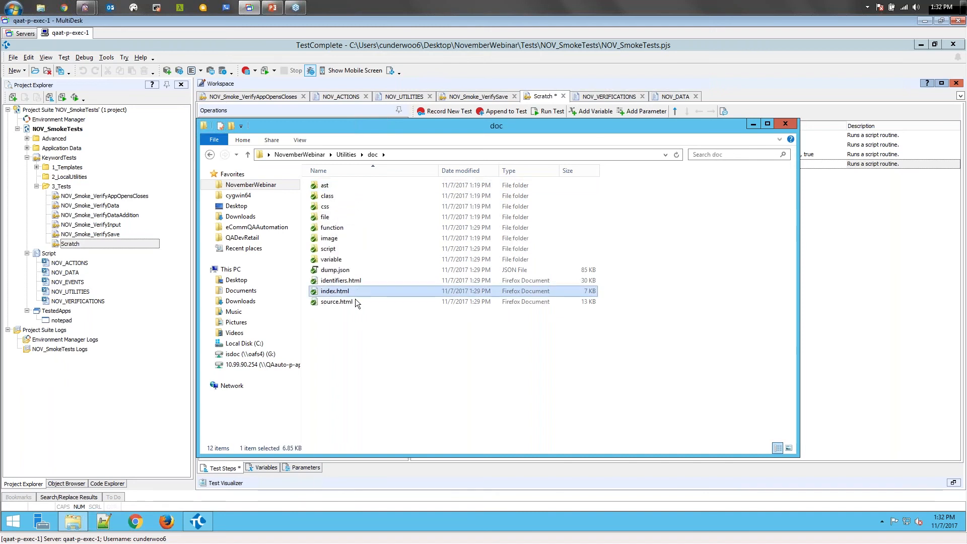
double_click(334, 290)
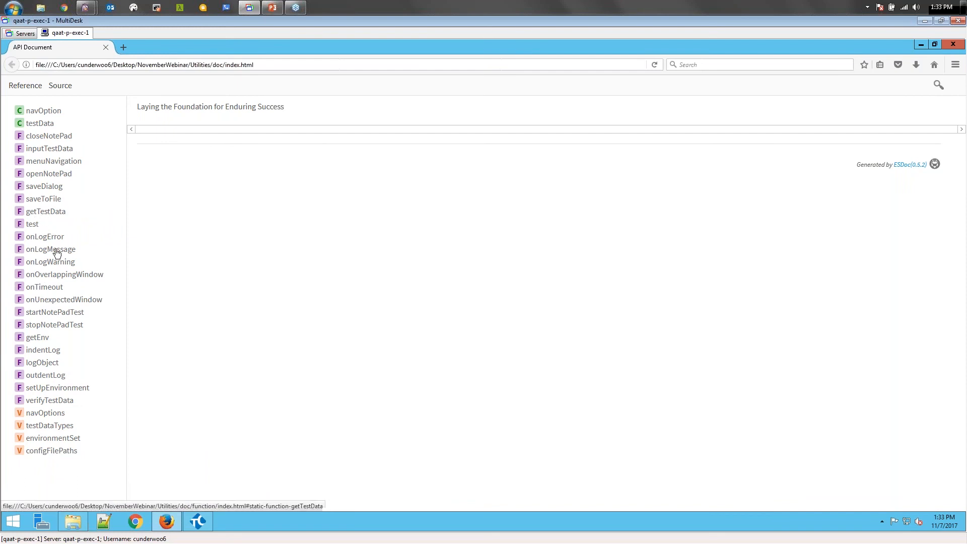
mouse_move(57, 176)
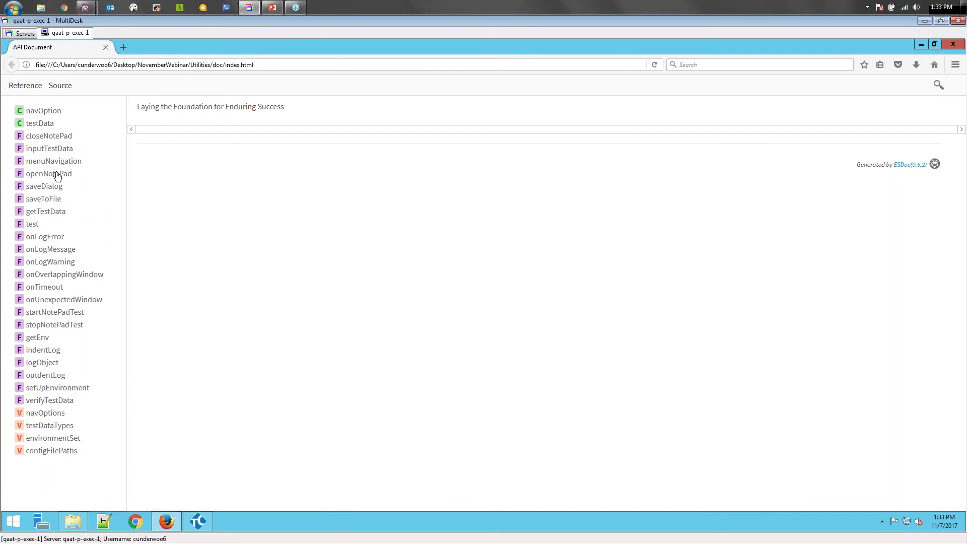
Step: Review menuNavigation's parameters and the navOptions exit and save entries in the ESDoc docs
click(54, 160)
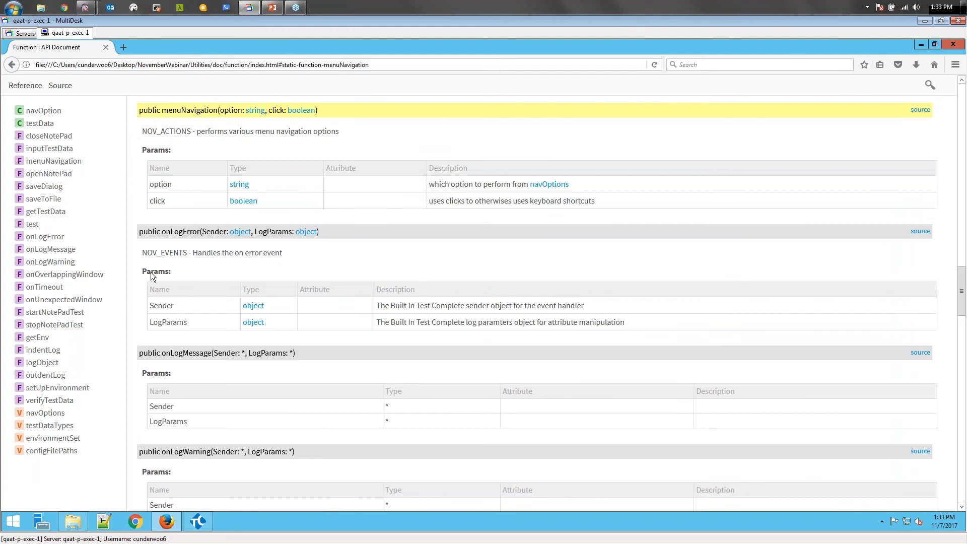
mouse_move(181, 246)
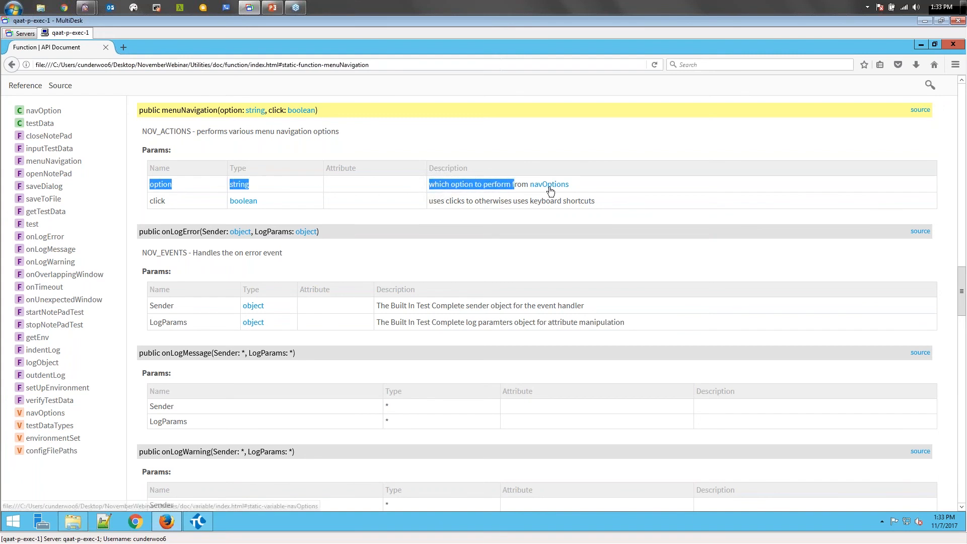
click(549, 183)
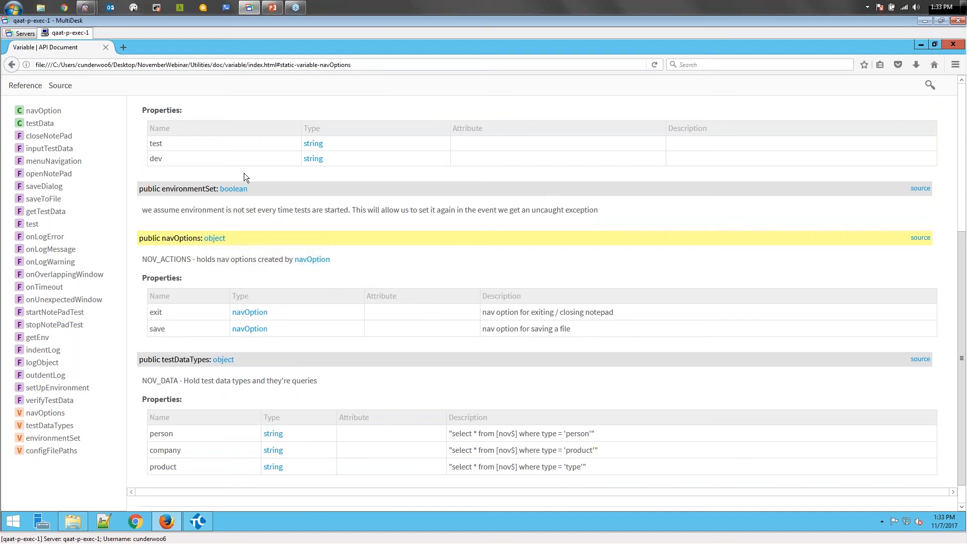
double_click(155, 312)
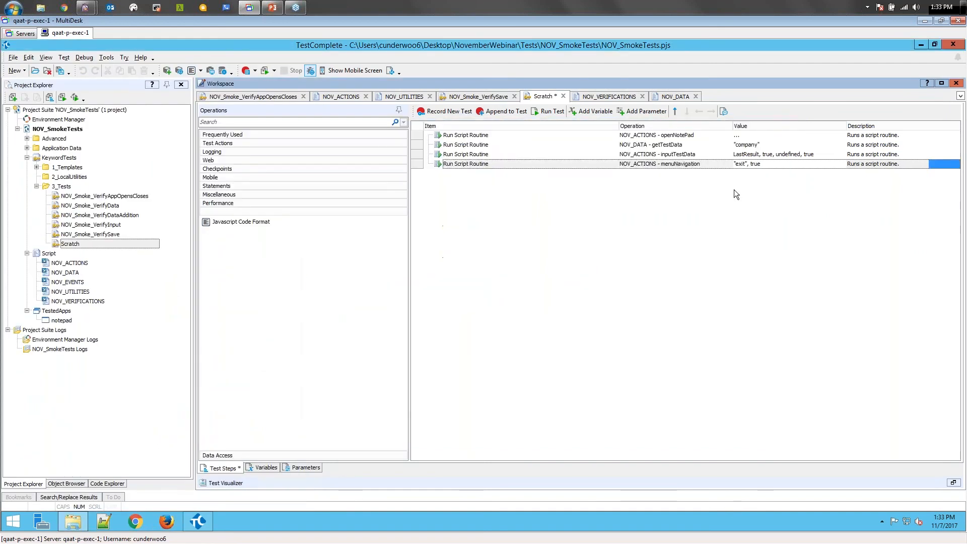
Step: Back in TestComplete, select the menuNavigation step and start the Scratch test run
click(465, 163)
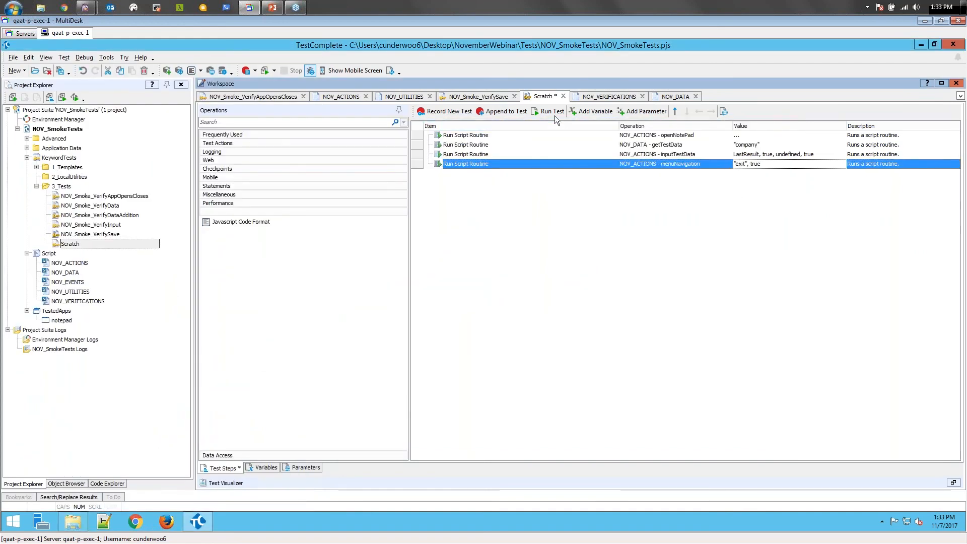
click(548, 111)
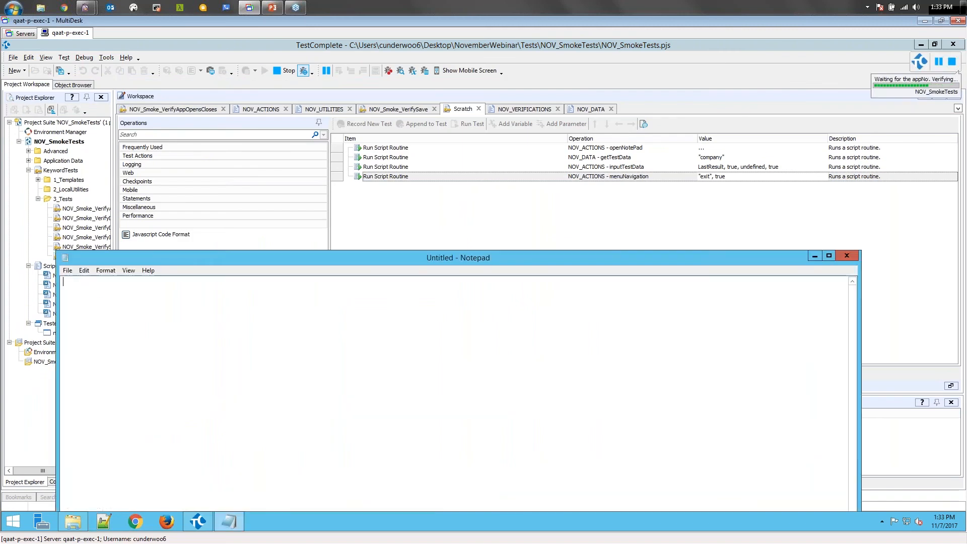
Step: Let the run enter 'Smart' into Notepad and dismiss the save prompt with Don't Save
text(Smart)
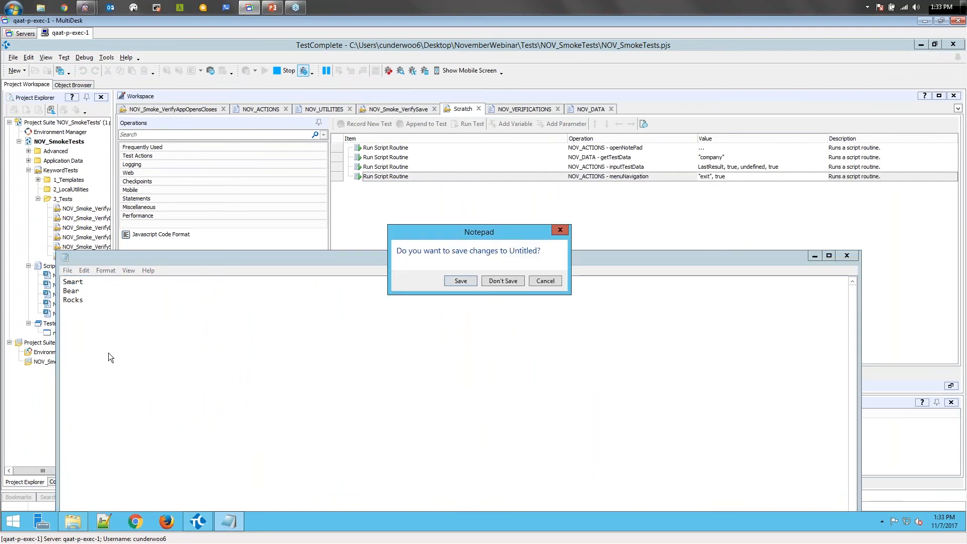
click(503, 280)
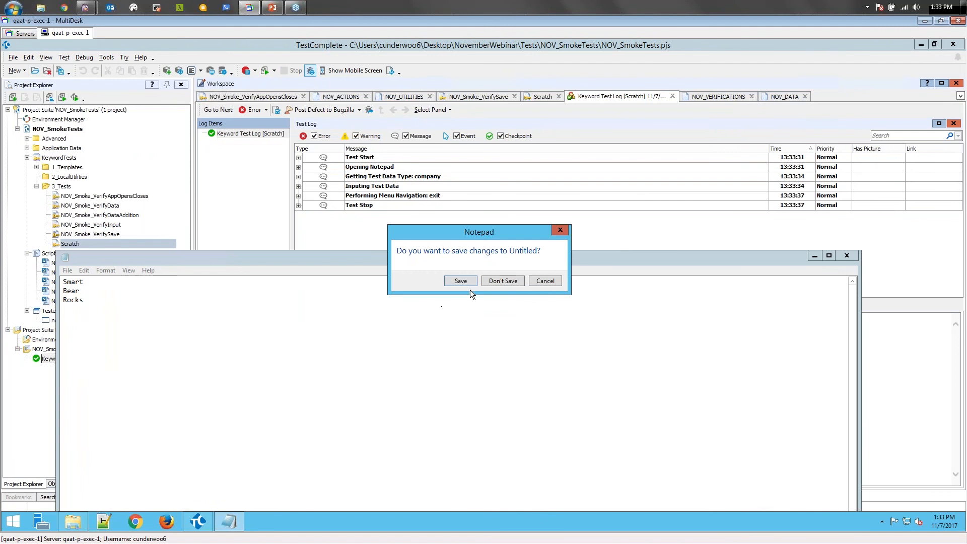
mouse_move(514, 192)
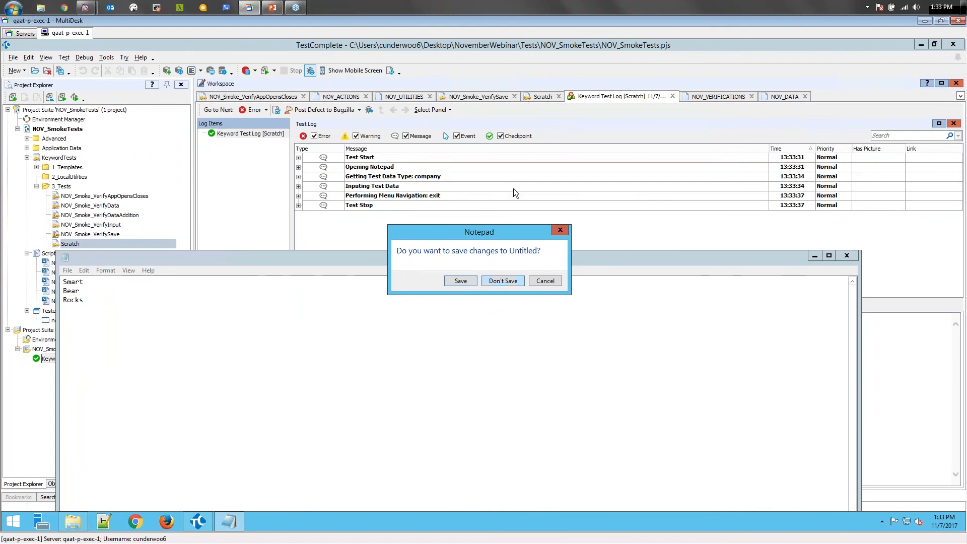
click(503, 280)
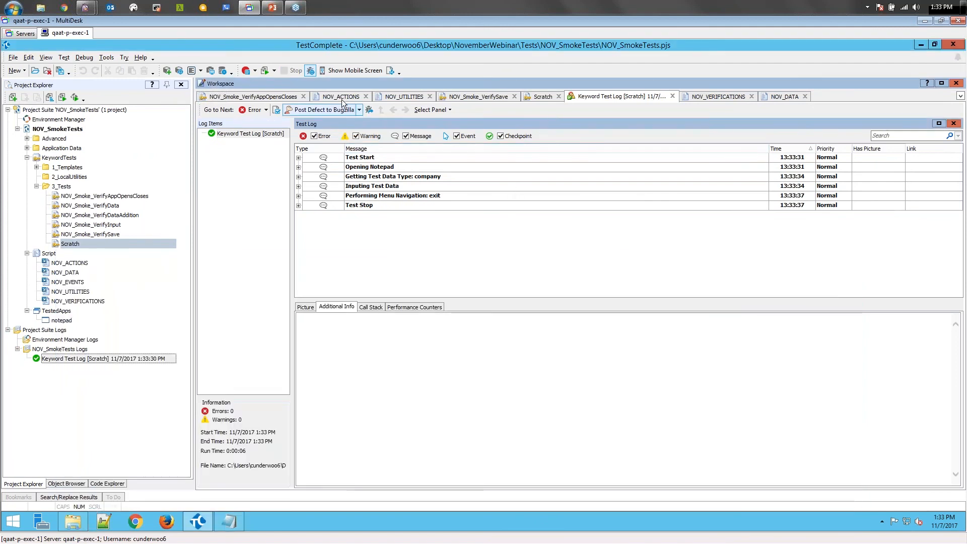
Step: Cancel the Operation Parameters dialog and scroll the NOV_ACTIONS script to the navOptions code
click(542, 97)
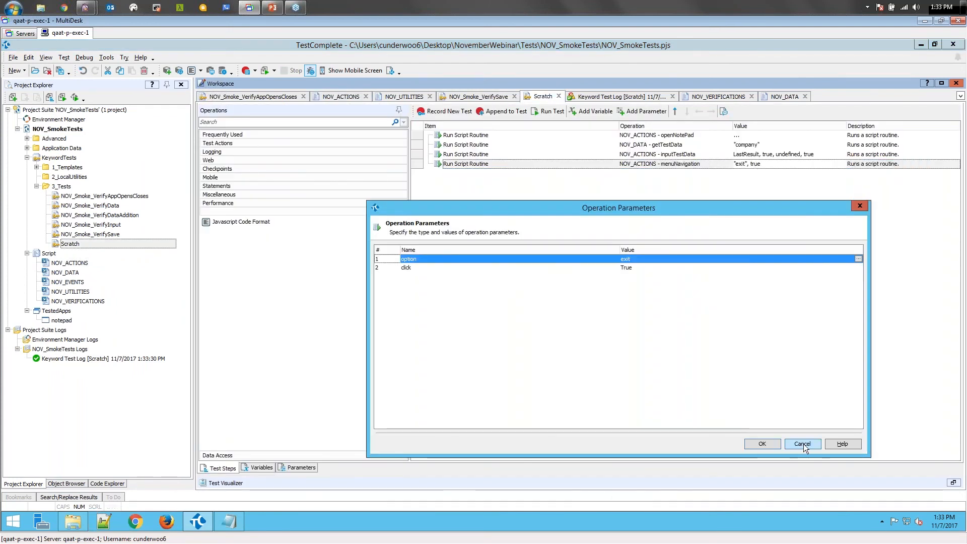
click(802, 443)
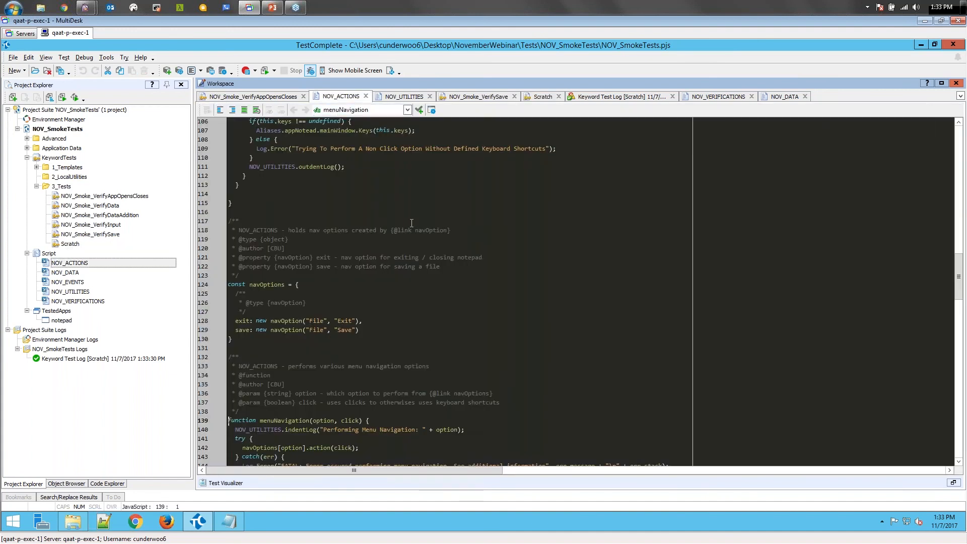
scroll(down, 3)
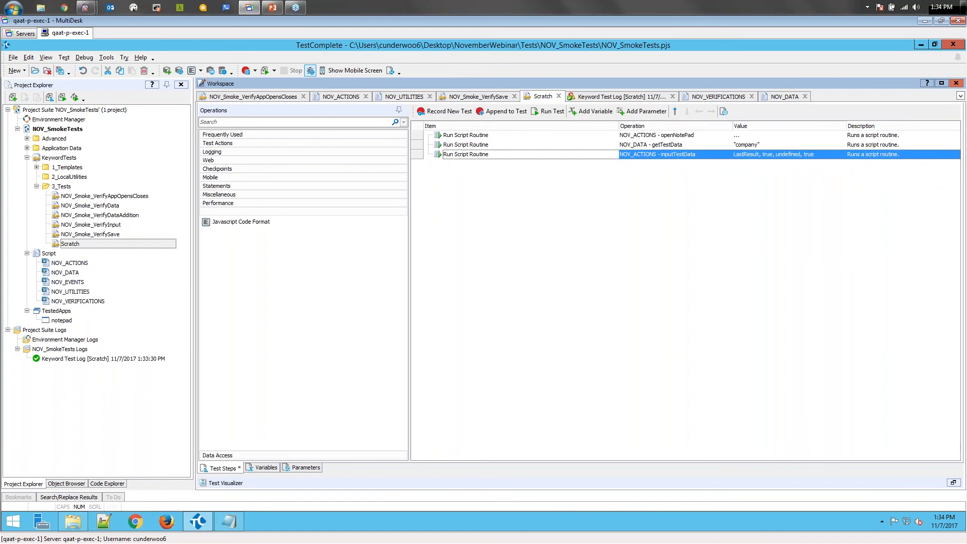
Step: Add closeNotePad from NOV_ACTIONS as the final routine and rerun, entering 'Sm' into Notepad
click(70, 262)
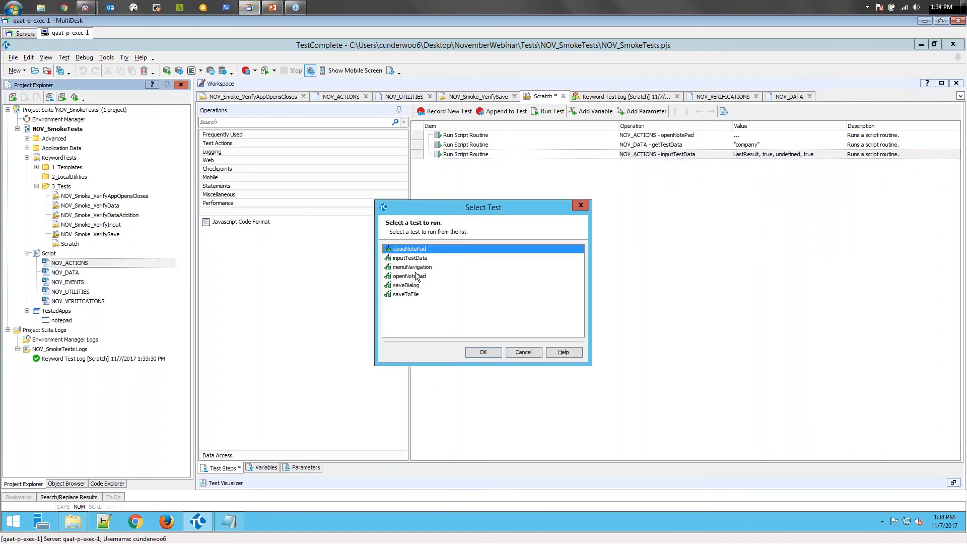
click(484, 353)
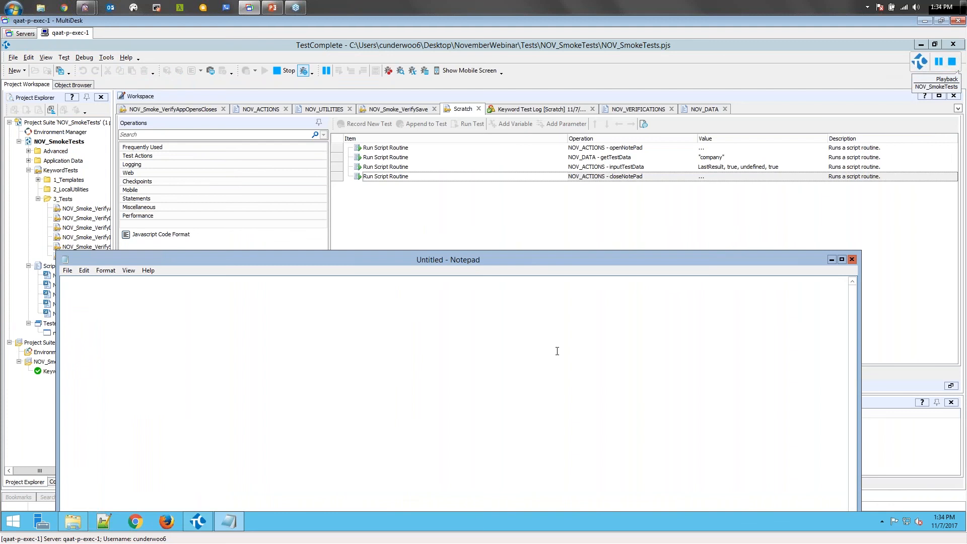
text(Sm)
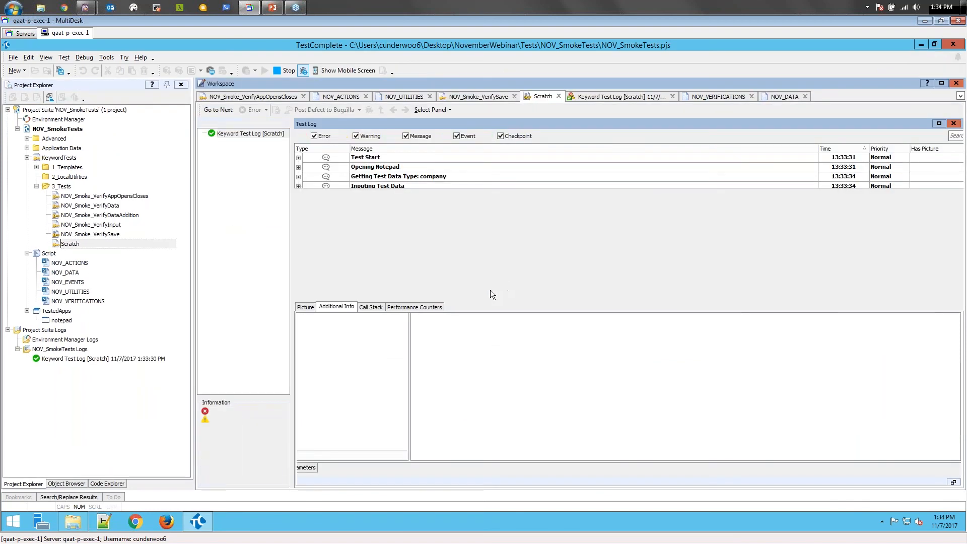
Step: Begin exiting TestComplete from the File menu
click(13, 57)
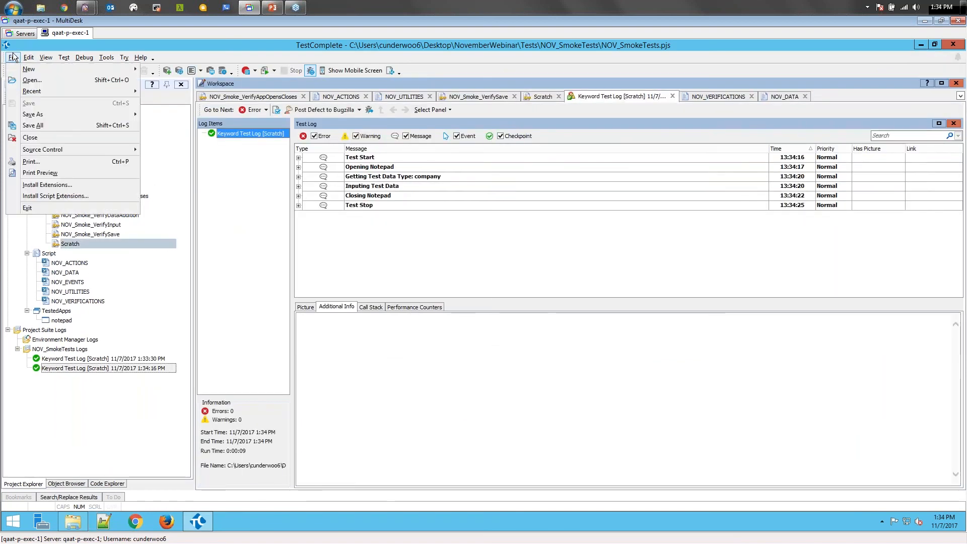
mouse_move(27, 207)
text(env)
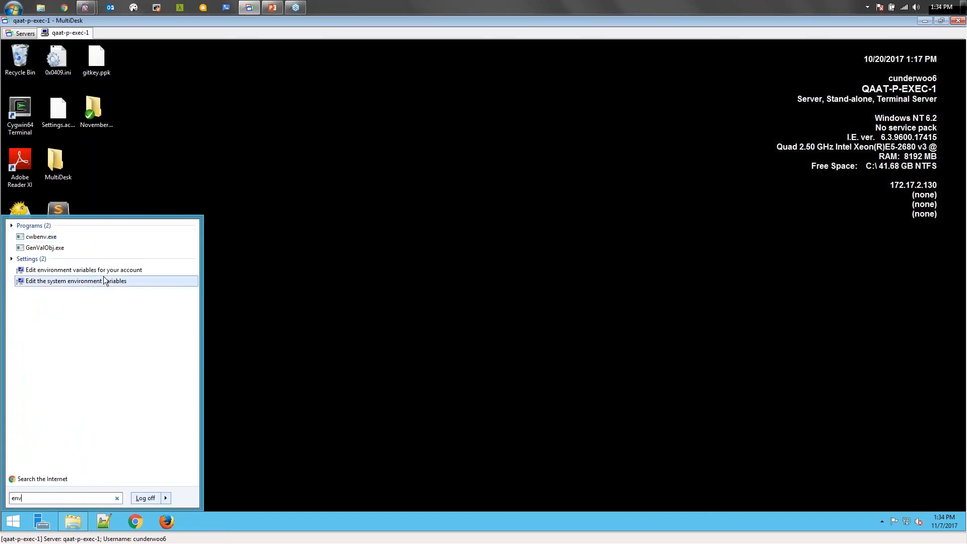
Step: Edit the NOV_ENV user variable from test to dev and confirm the dialogs
click(73, 280)
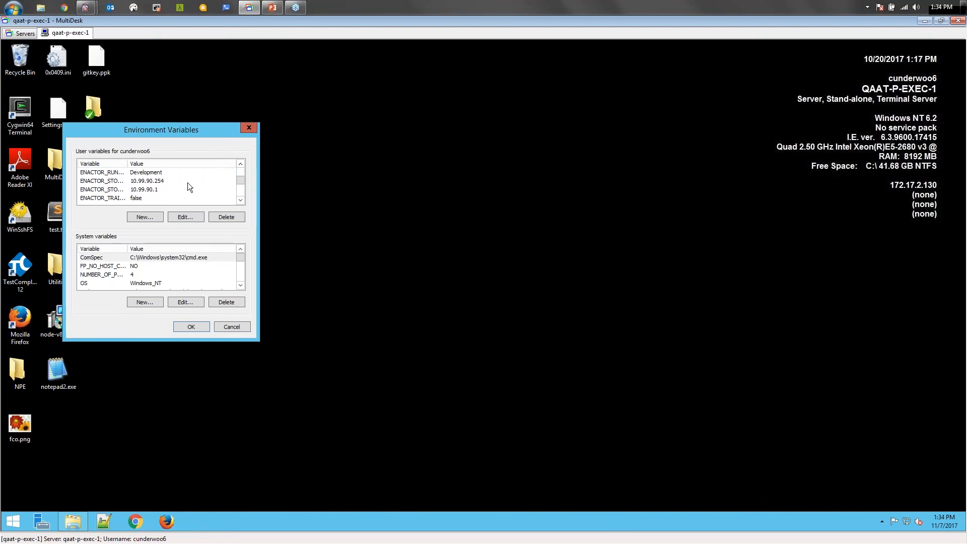
click(240, 199)
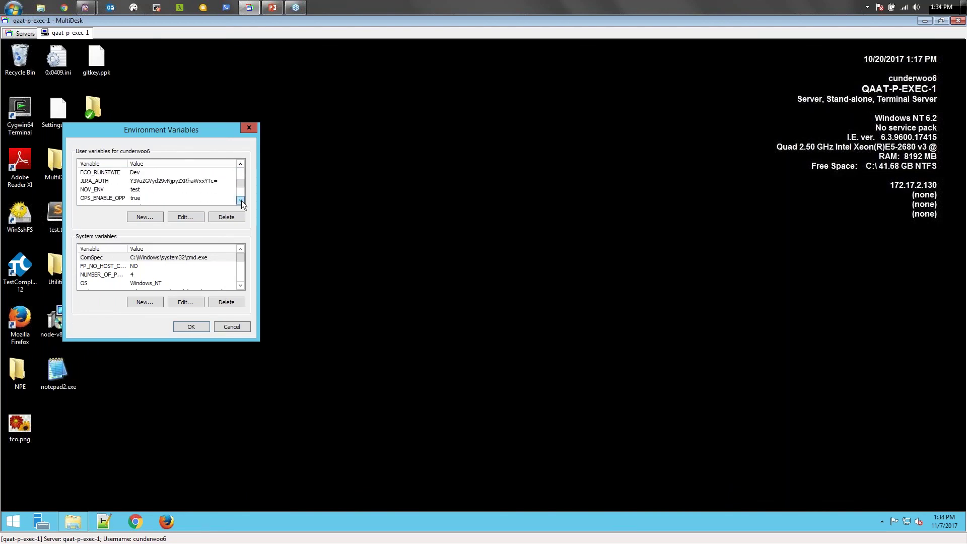
click(185, 217)
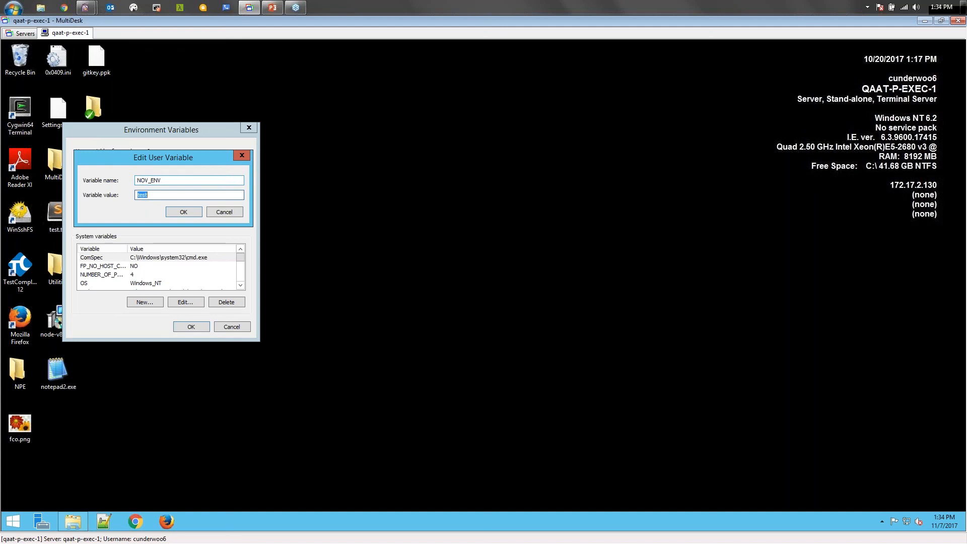
text(dev)
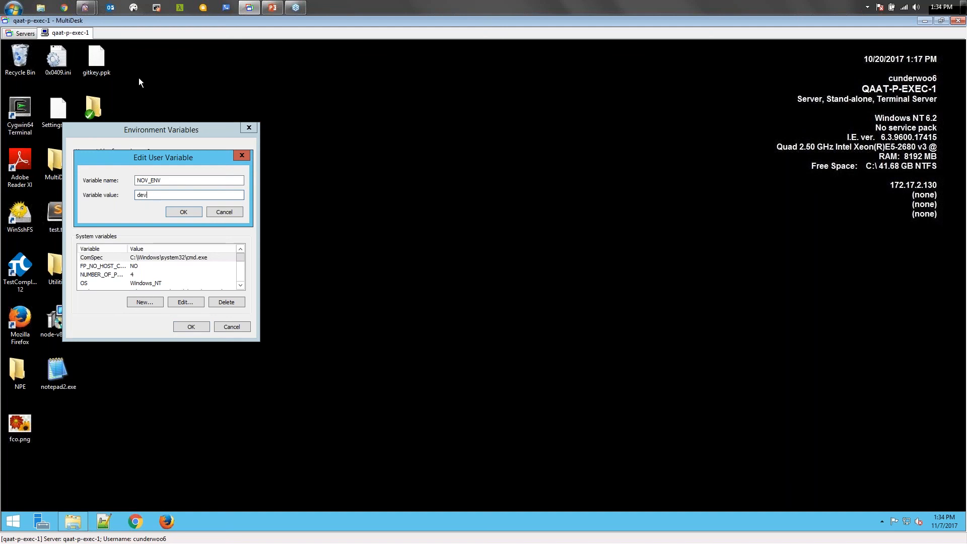
click(183, 212)
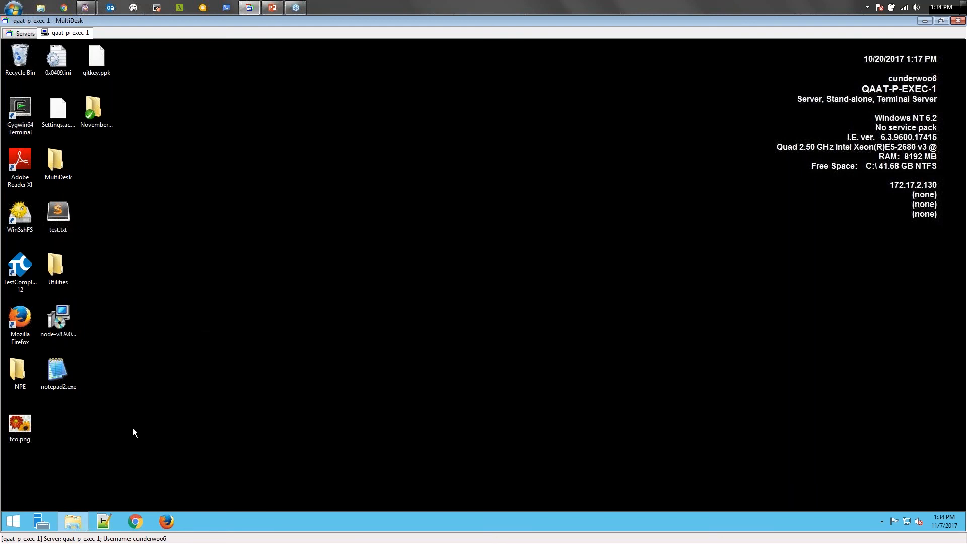
Step: Launch Notepad++ and Notepad from the Start menu, then close both windows
click(103, 519)
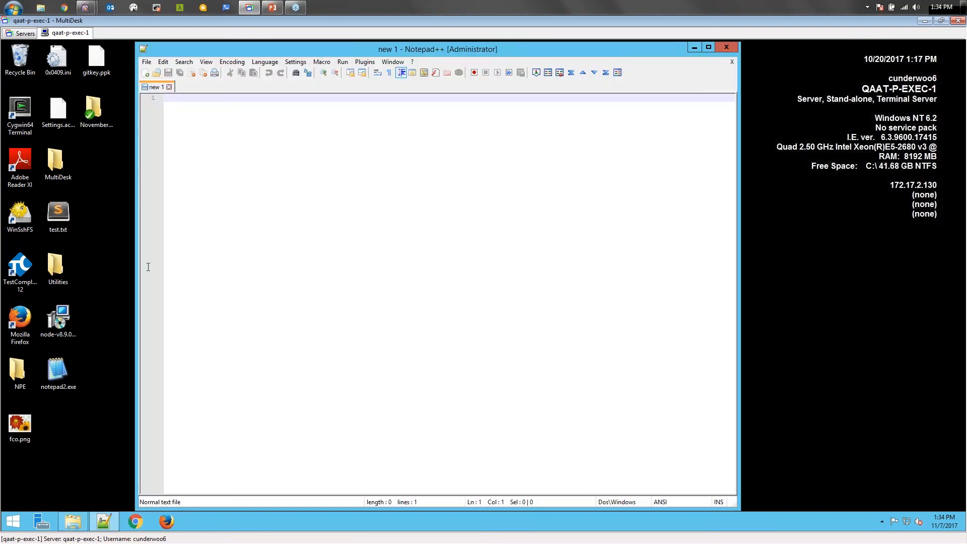
click(10, 520)
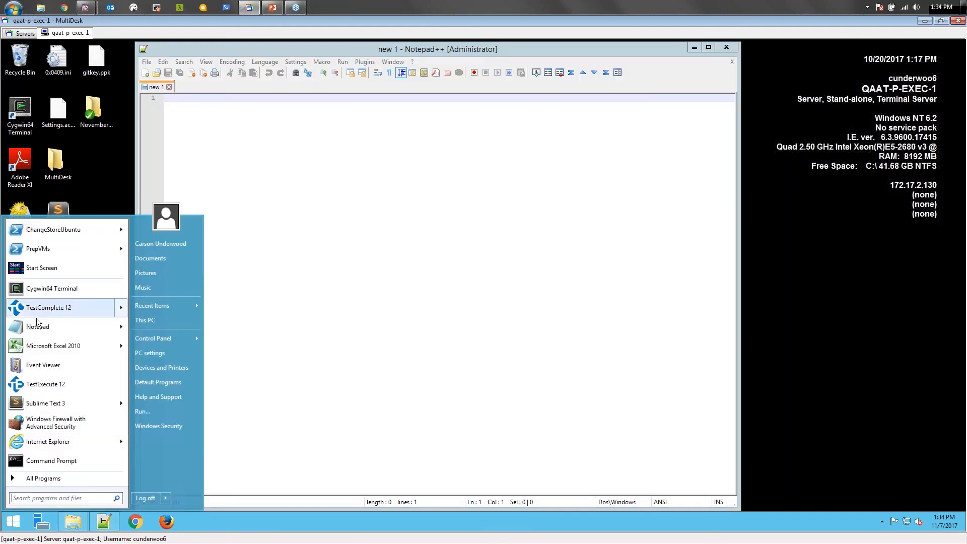
click(37, 327)
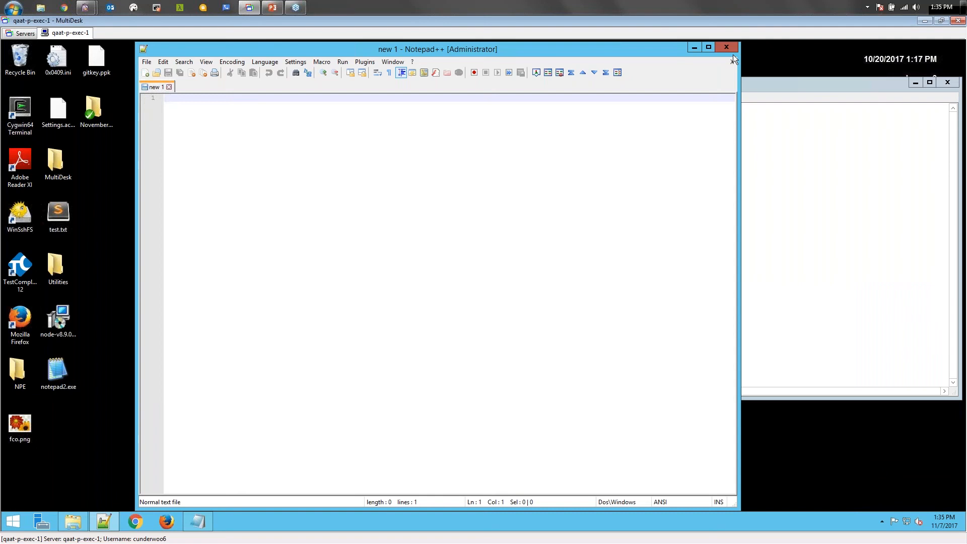
click(725, 46)
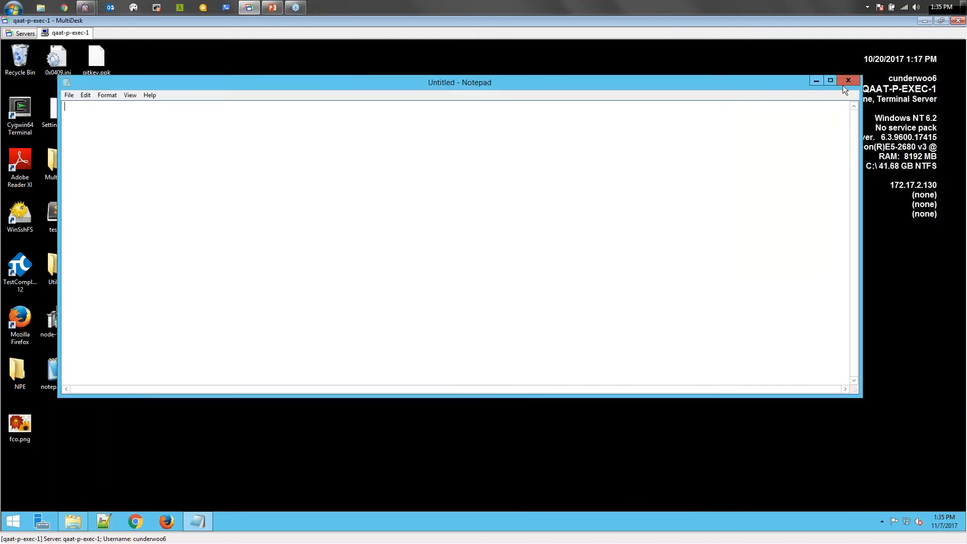
click(14, 506)
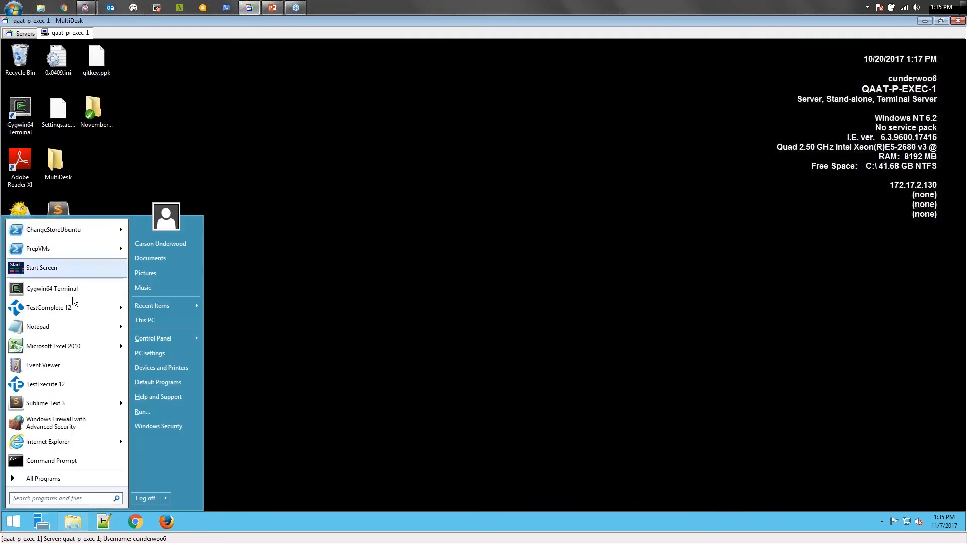
Step: Relaunch TestComplete 12 from the Start menu
click(49, 307)
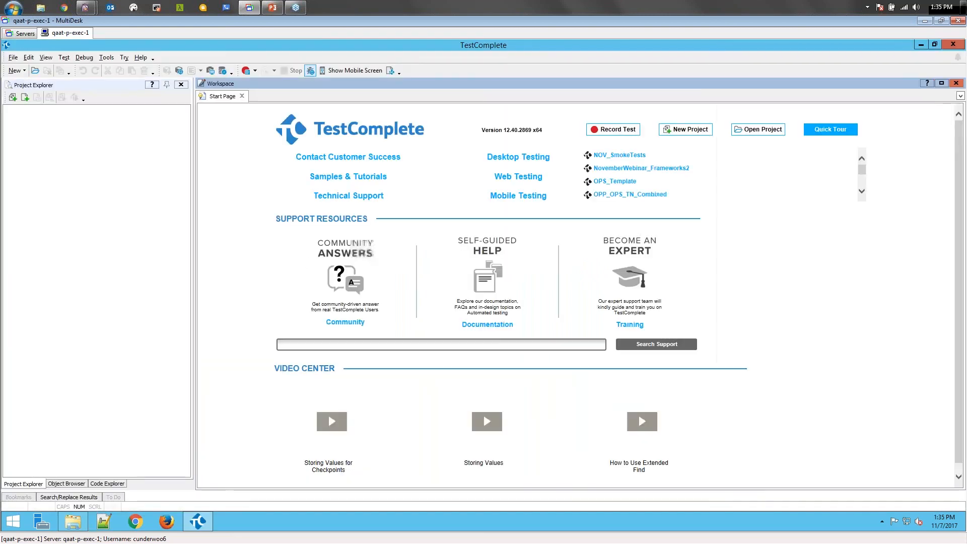
Step: Reopen NOV_SmokeTests.pjs from recent files and show the Scratch test's four steps
click(14, 57)
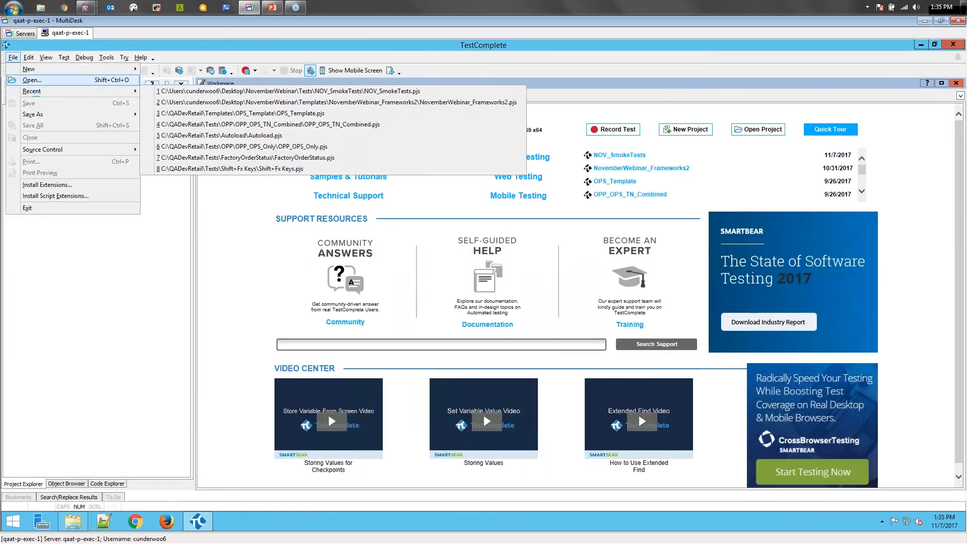
mouse_move(194, 90)
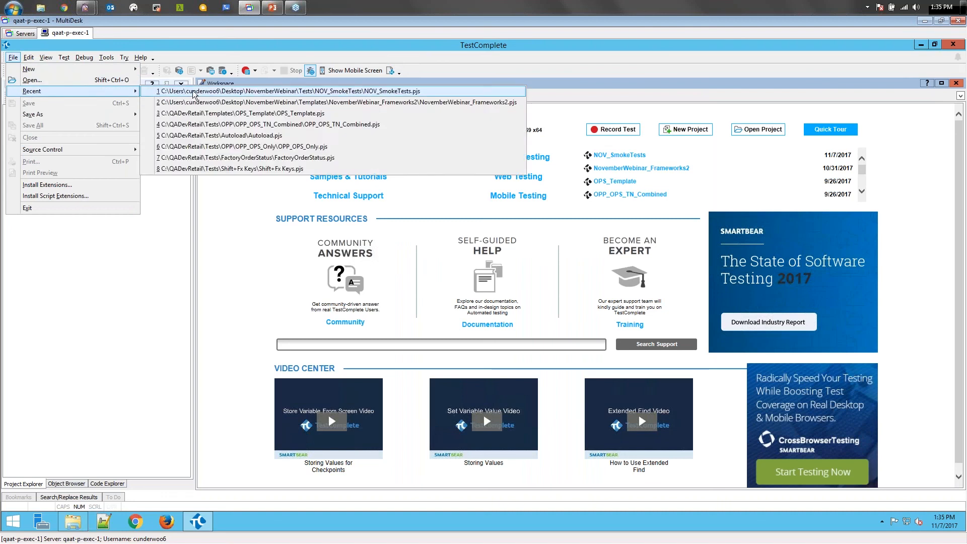
click(257, 91)
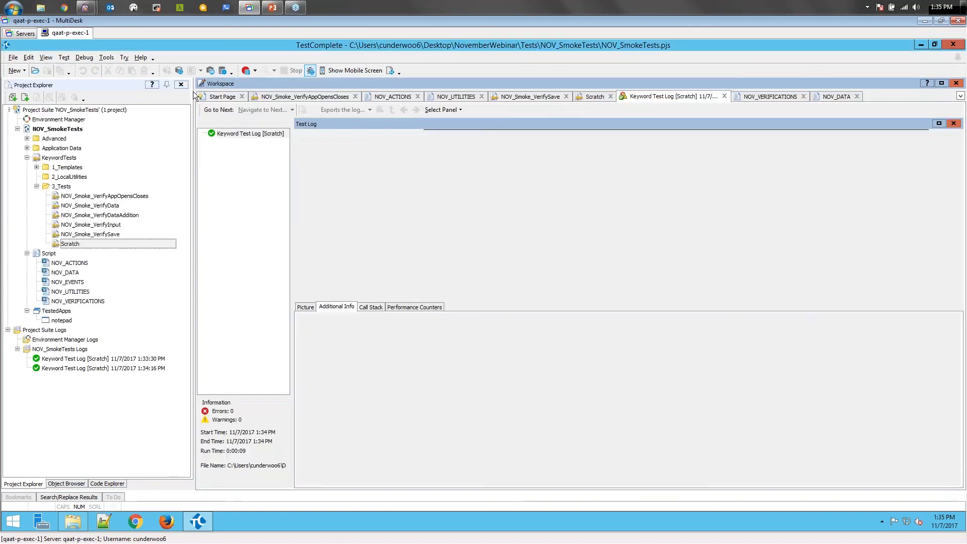
click(595, 97)
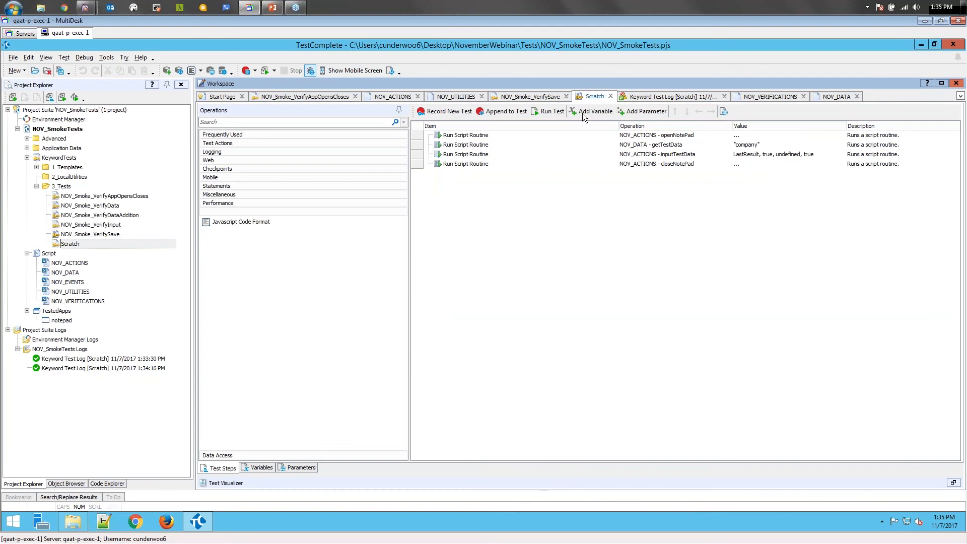
Step: Run the Scratch test, which now types 'Smart' into Notepad++ and logs zero errors
click(552, 111)
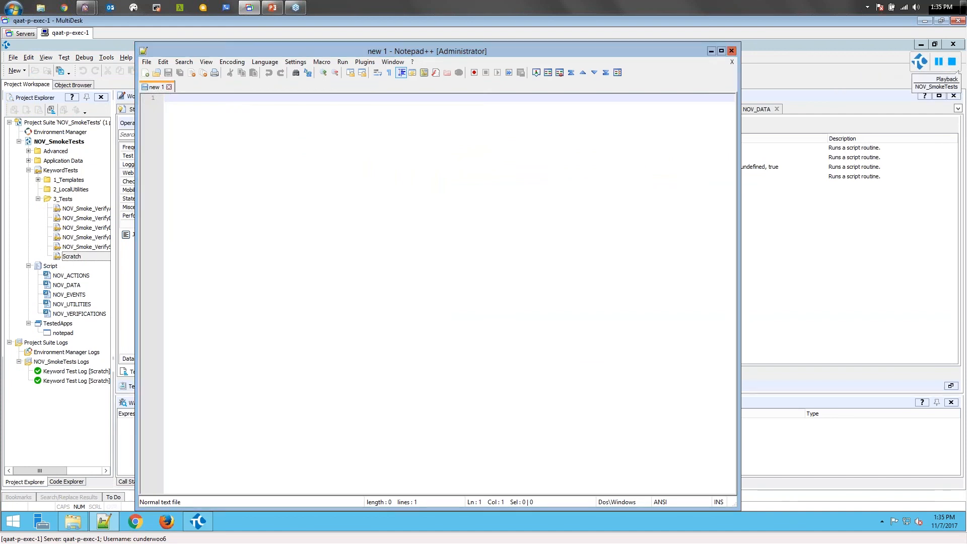
text(Smart)
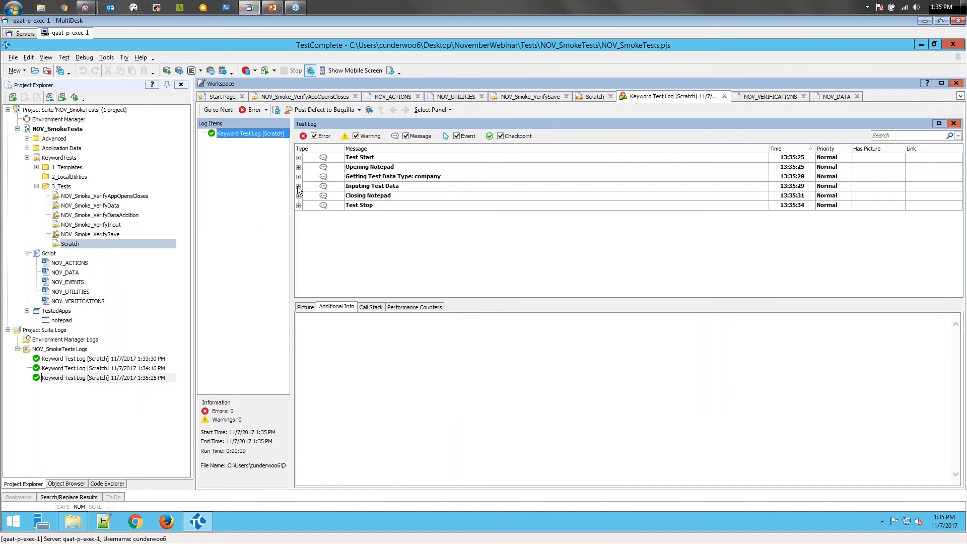
Step: Expand Inputing Test Data and view the passed checkpoint with expected value 'Smart Bear Rocks'
click(298, 185)
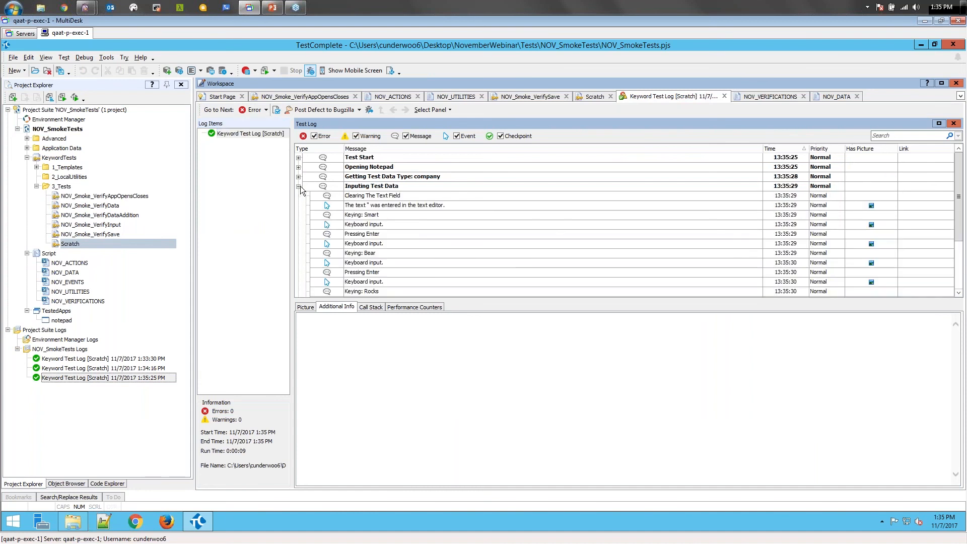
click(394, 206)
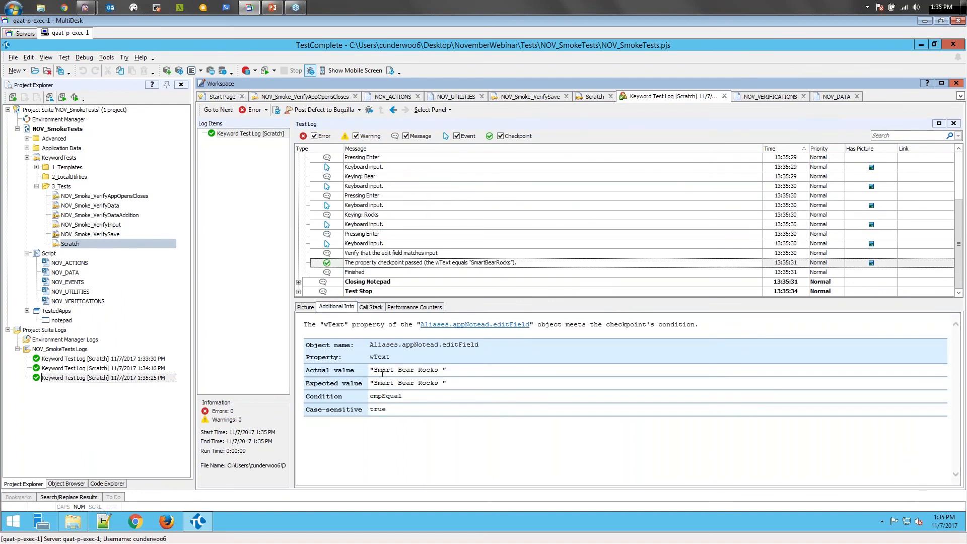
double_click(407, 369)
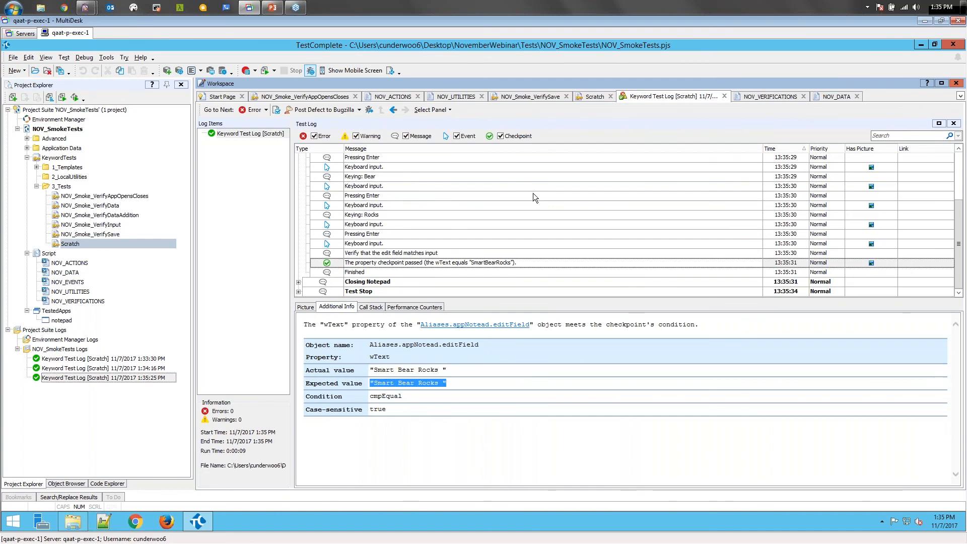
mouse_move(548, 99)
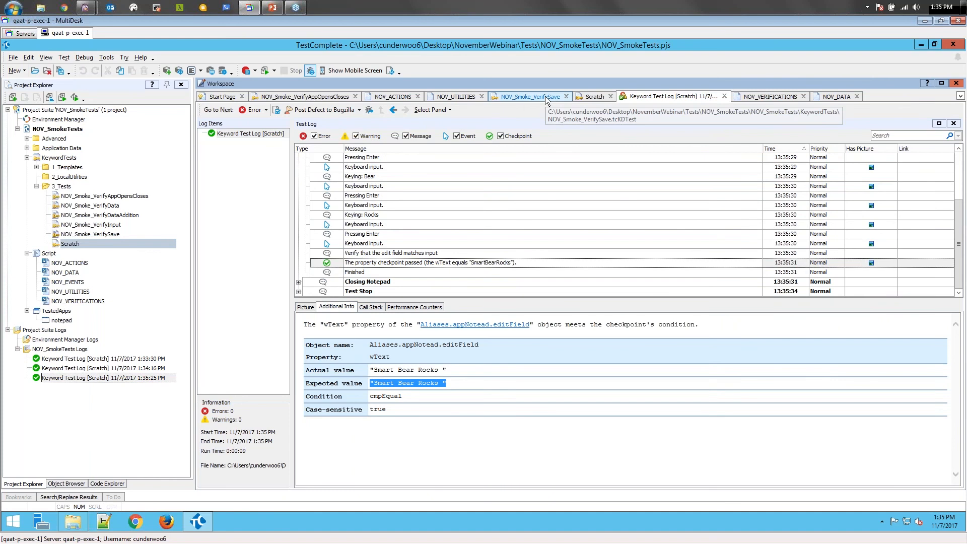